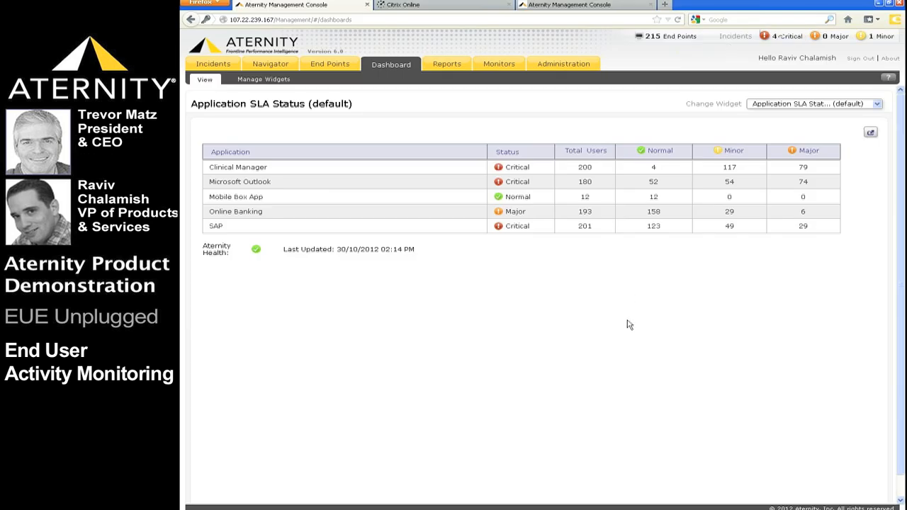
pyautogui.moveTo(506, 284)
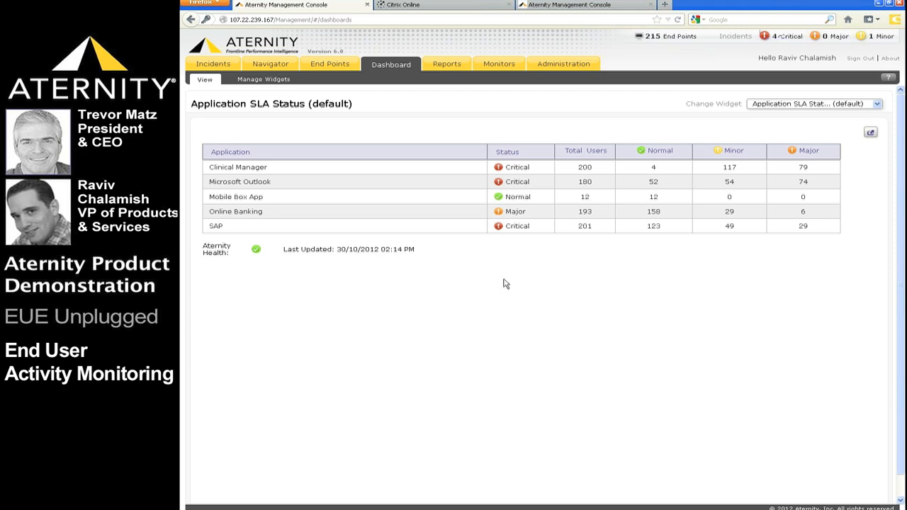
pyautogui.moveTo(394, 207)
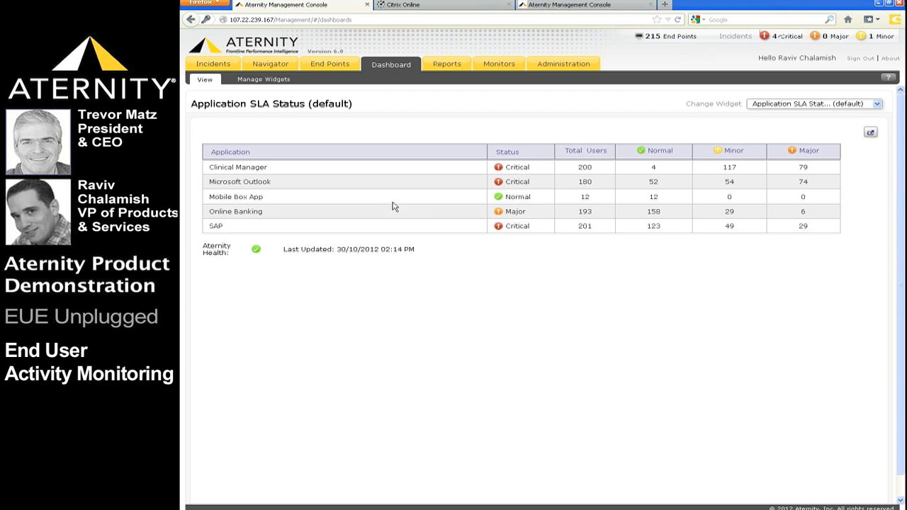
pyautogui.moveTo(388, 199)
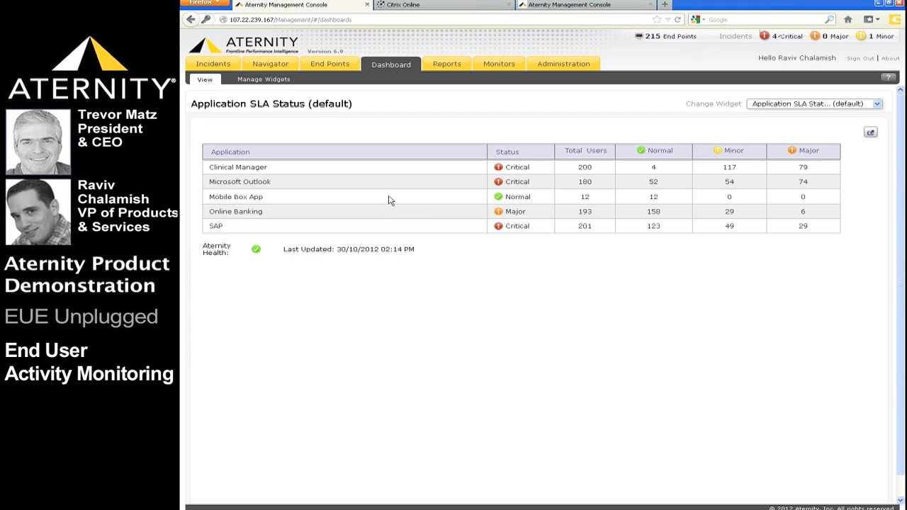
pyautogui.moveTo(459, 153)
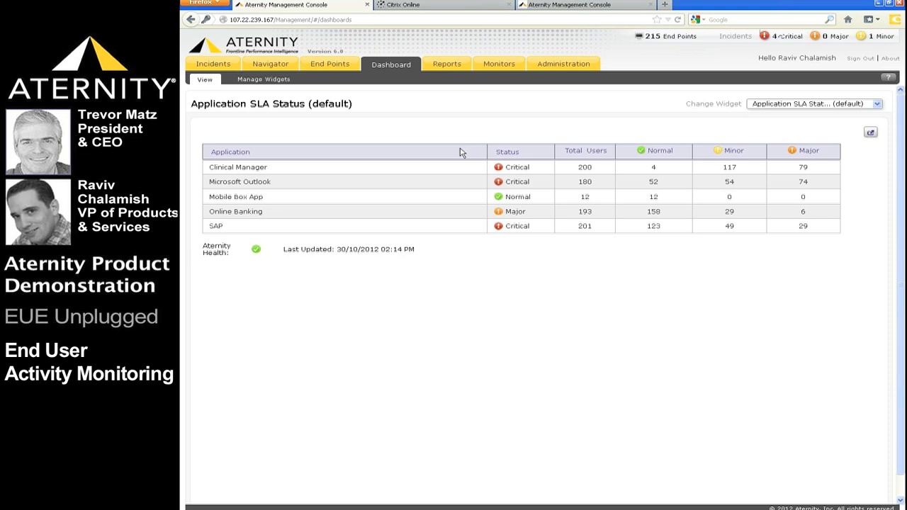
pyautogui.moveTo(457, 176)
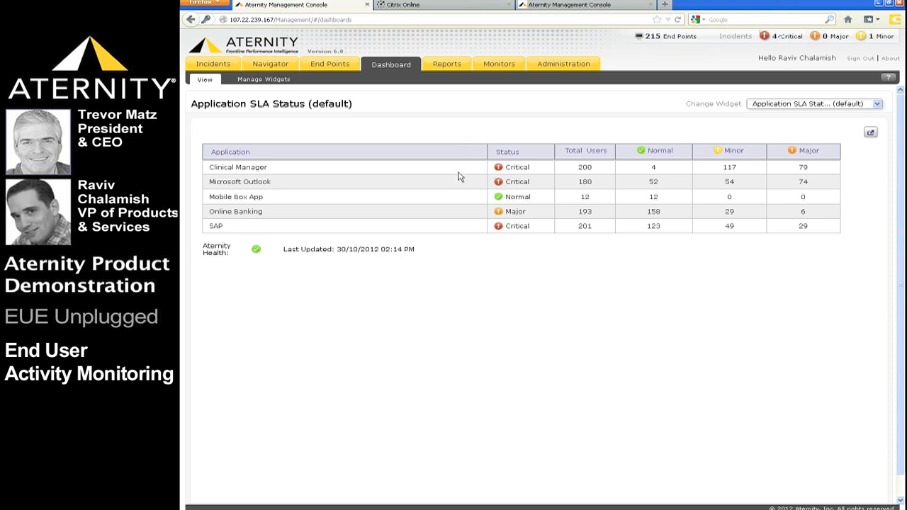
pyautogui.moveTo(457, 182)
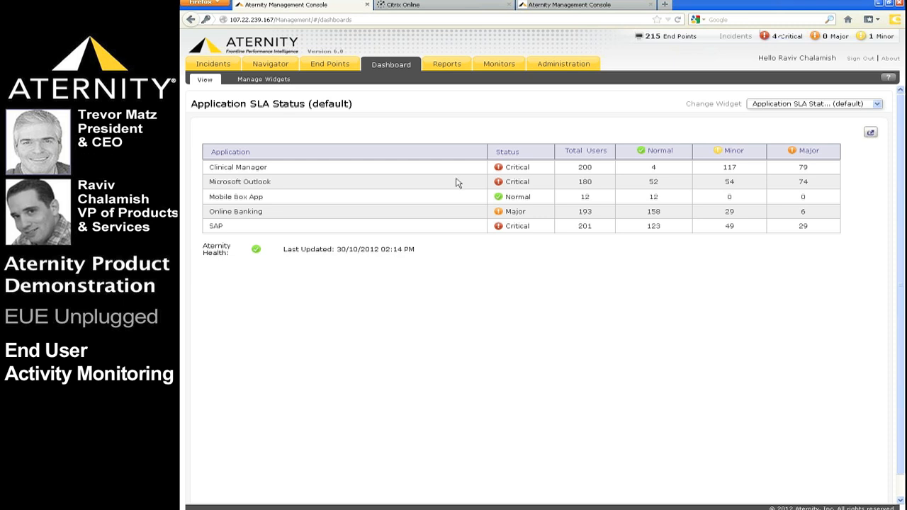
pyautogui.moveTo(399, 178)
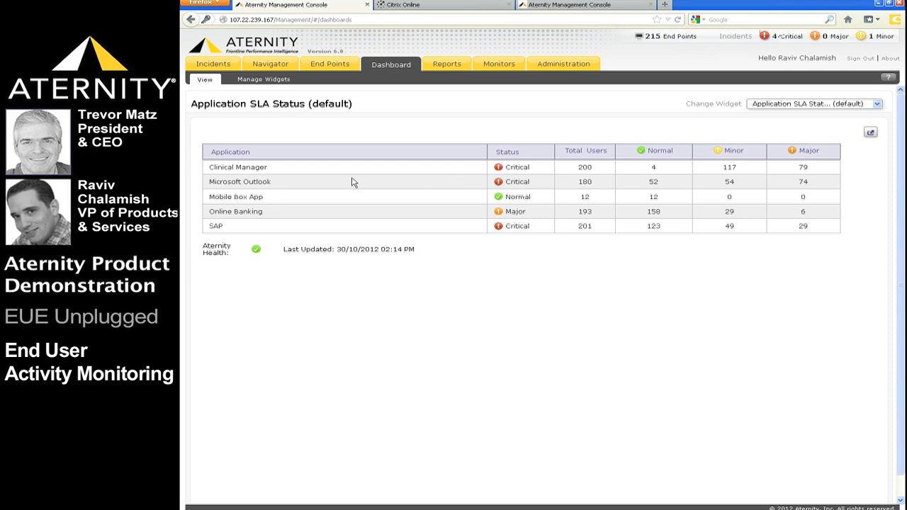
pyautogui.moveTo(521, 247)
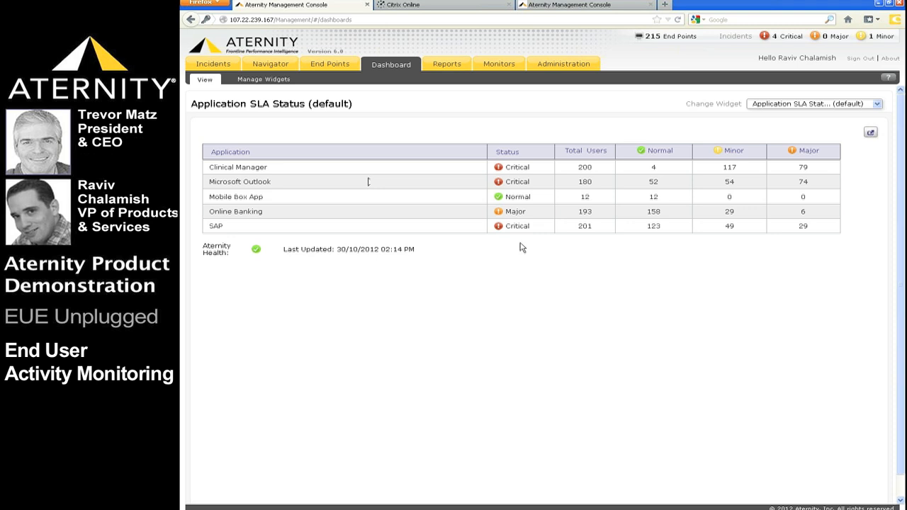
pyautogui.moveTo(296, 193)
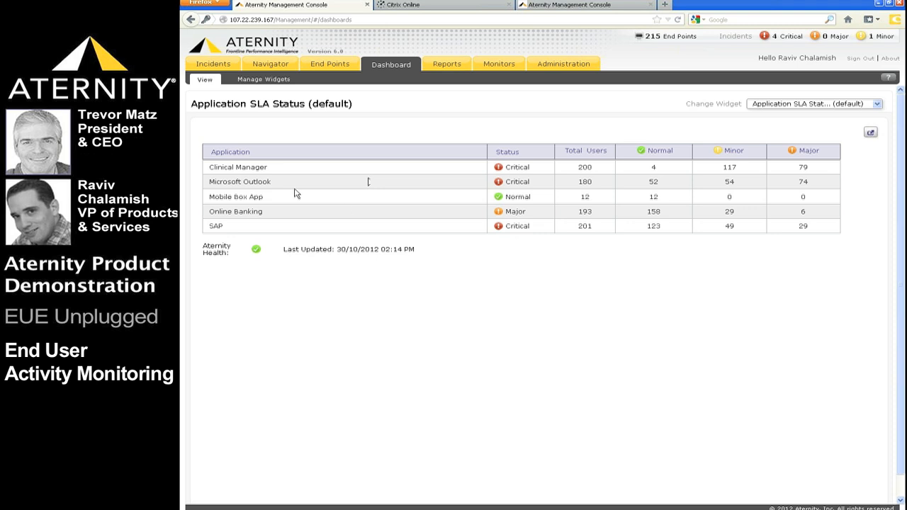
pyautogui.moveTo(261, 169)
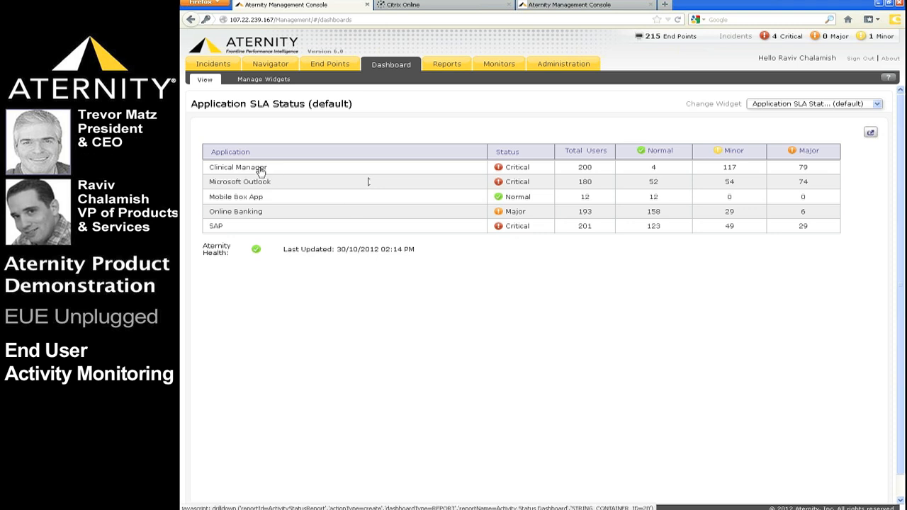
# Drill into Clinical Manager from Application SLA Status to see Login, Open Note and Submit Note status.
pyautogui.click(238, 167)
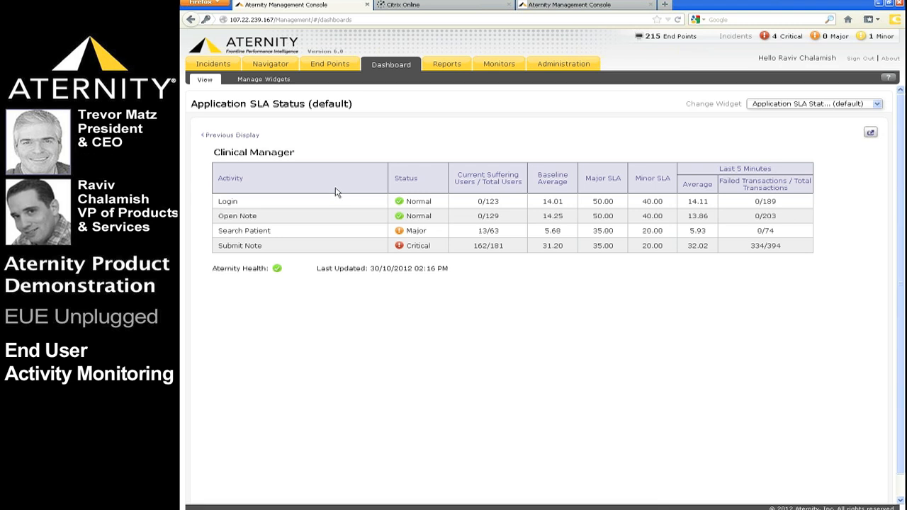
pyautogui.moveTo(743, 23)
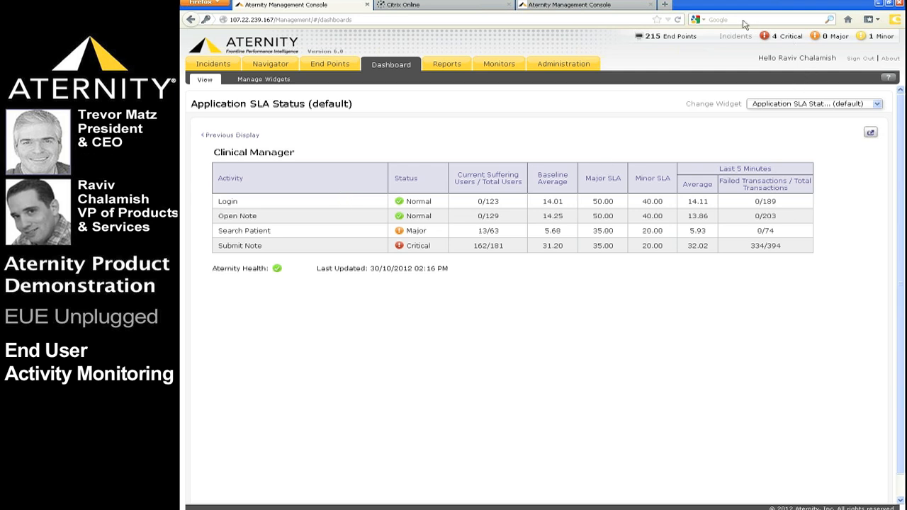
pyautogui.moveTo(564, 303)
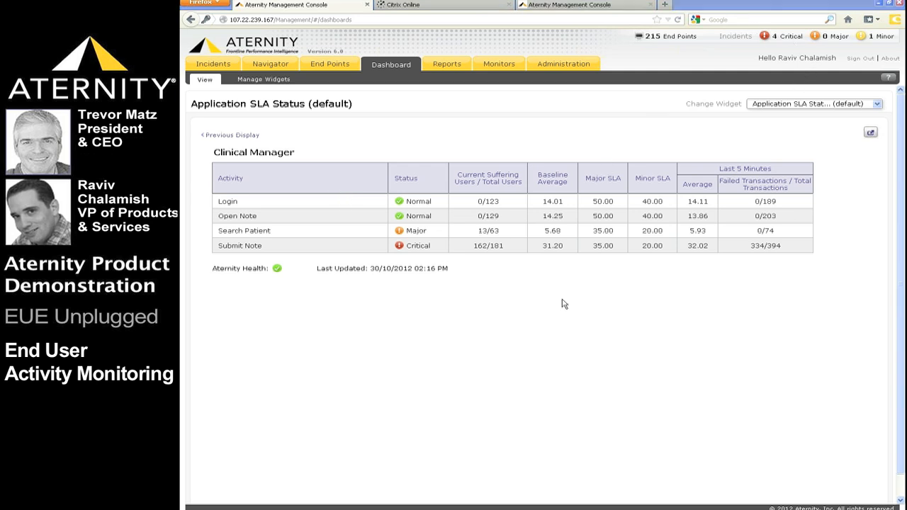
pyautogui.moveTo(525, 258)
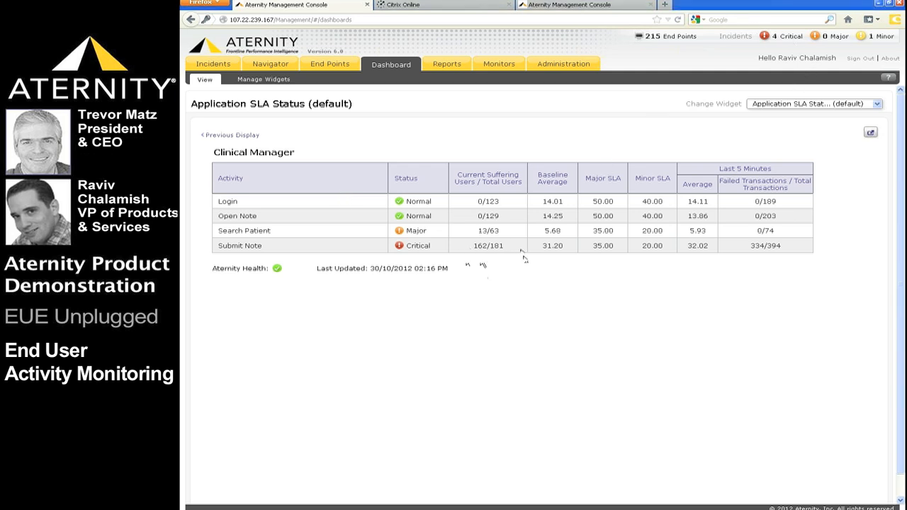
pyautogui.moveTo(665, 250)
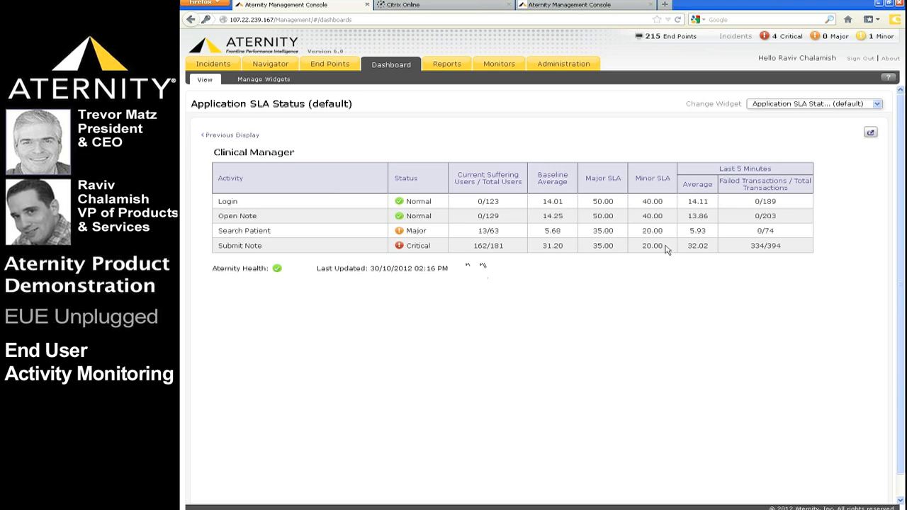
pyautogui.moveTo(620, 249)
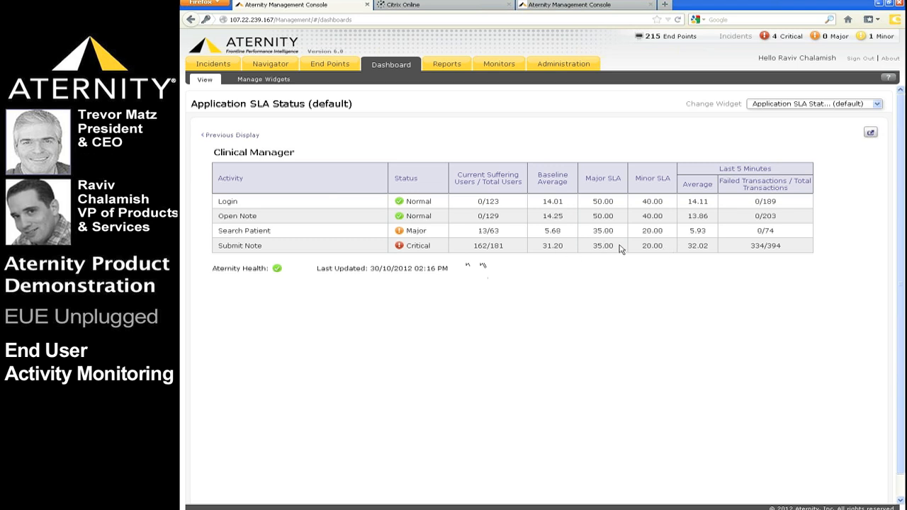
pyautogui.moveTo(713, 250)
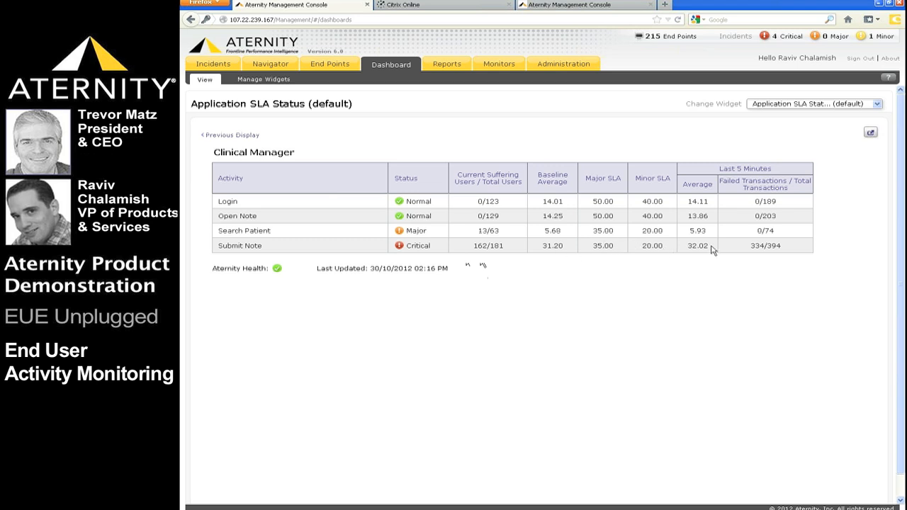
pyautogui.moveTo(680, 269)
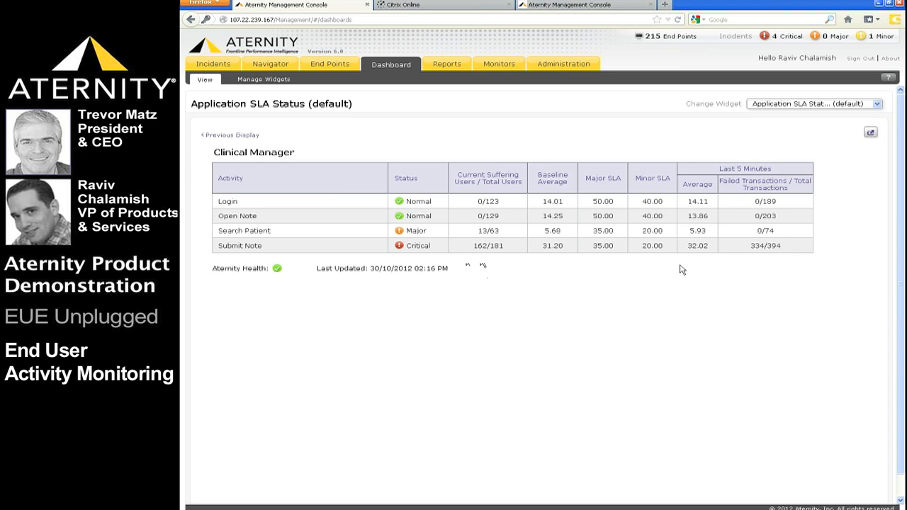
pyautogui.moveTo(264, 252)
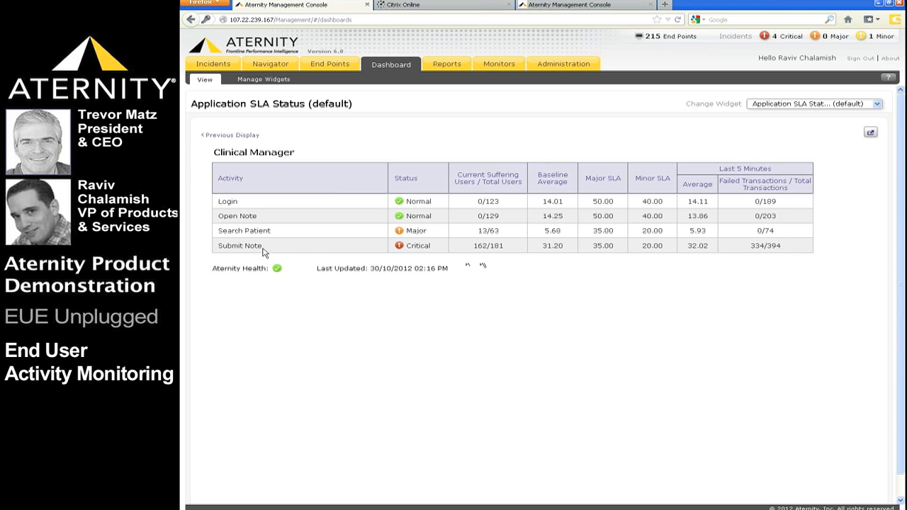
pyautogui.moveTo(364, 295)
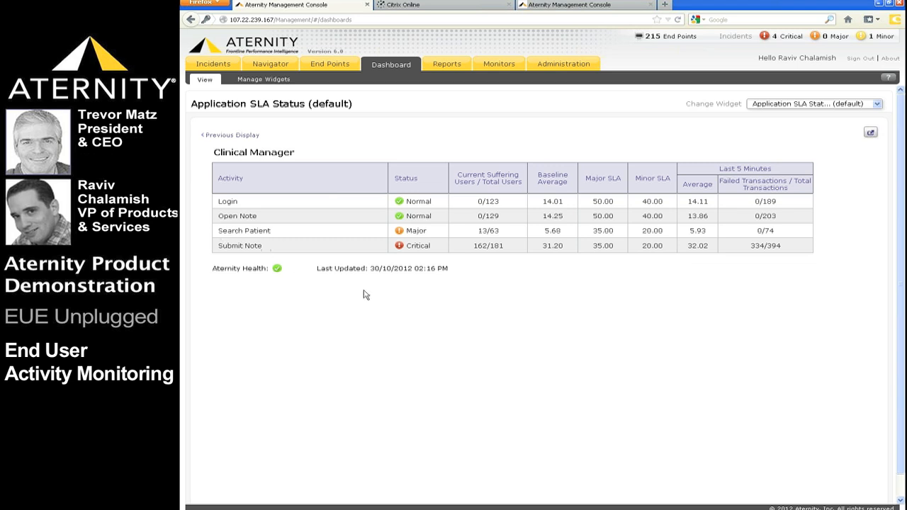
pyautogui.moveTo(459, 329)
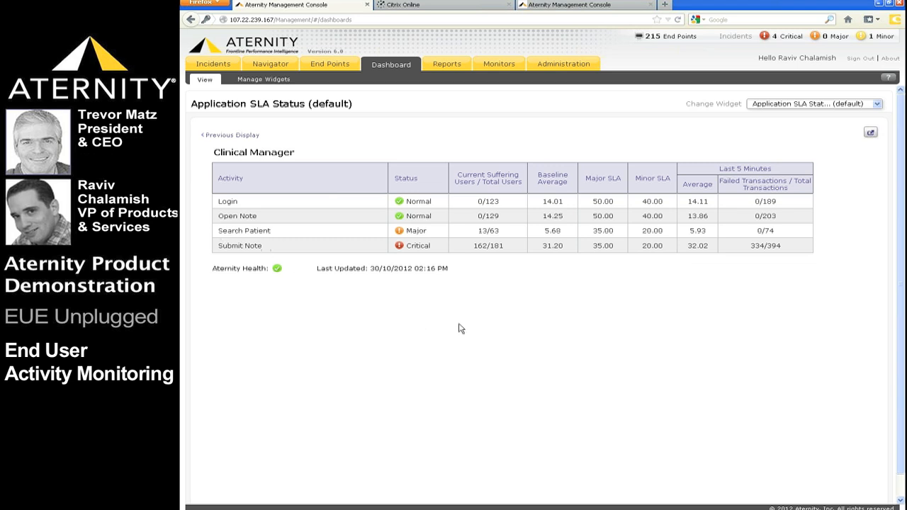
pyautogui.moveTo(853, 40)
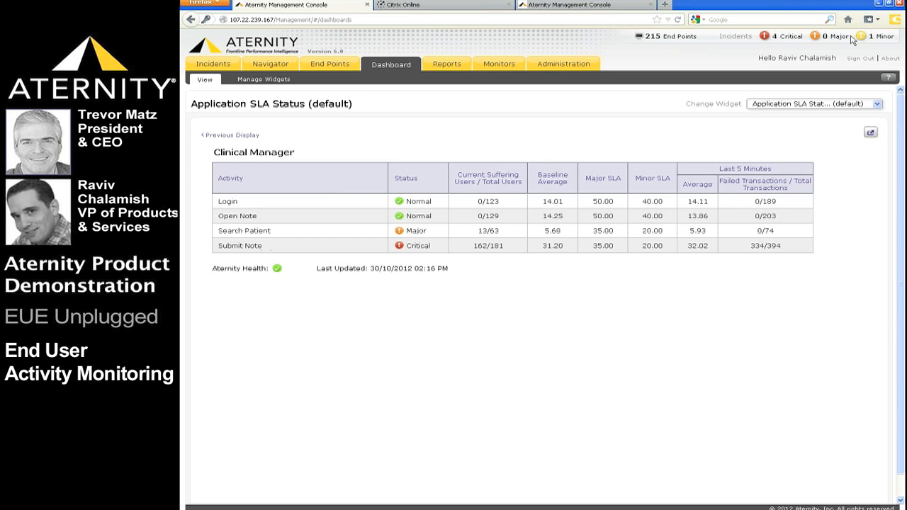
pyautogui.moveTo(754, 48)
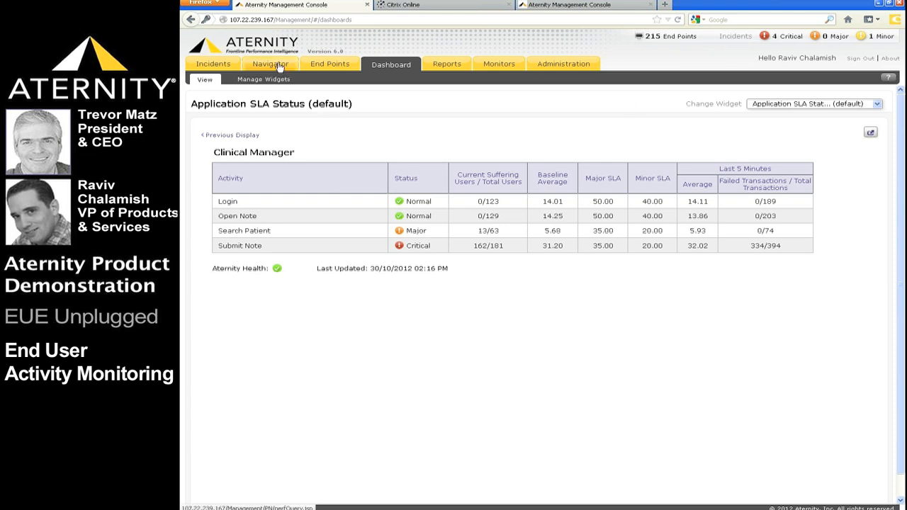
# Show the Navigator Repository chart of average activity times grouped by Location (Frontline).
pyautogui.click(269, 63)
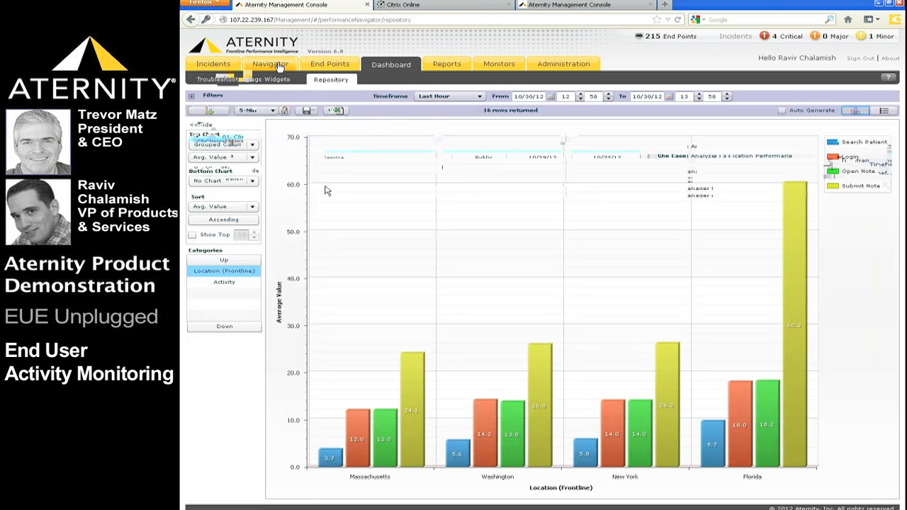
pyautogui.moveTo(739, 323)
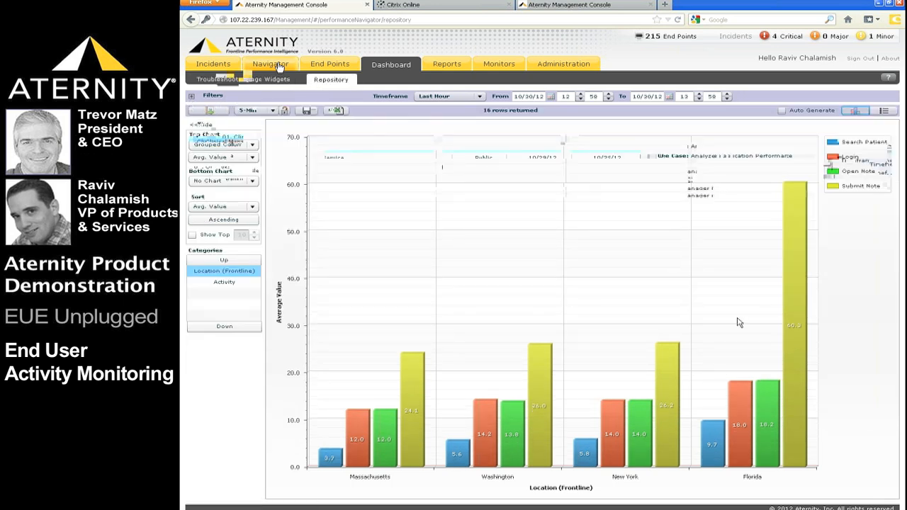
pyautogui.moveTo(813, 351)
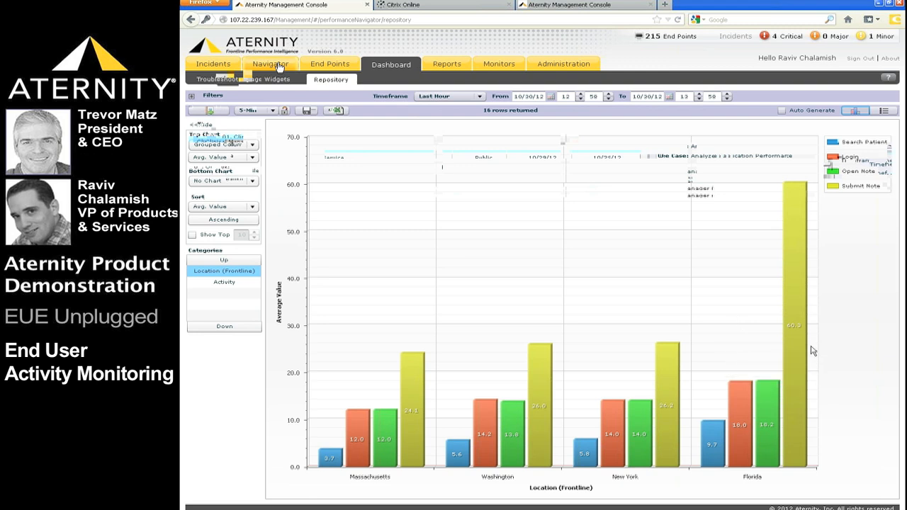
pyautogui.click(269, 64)
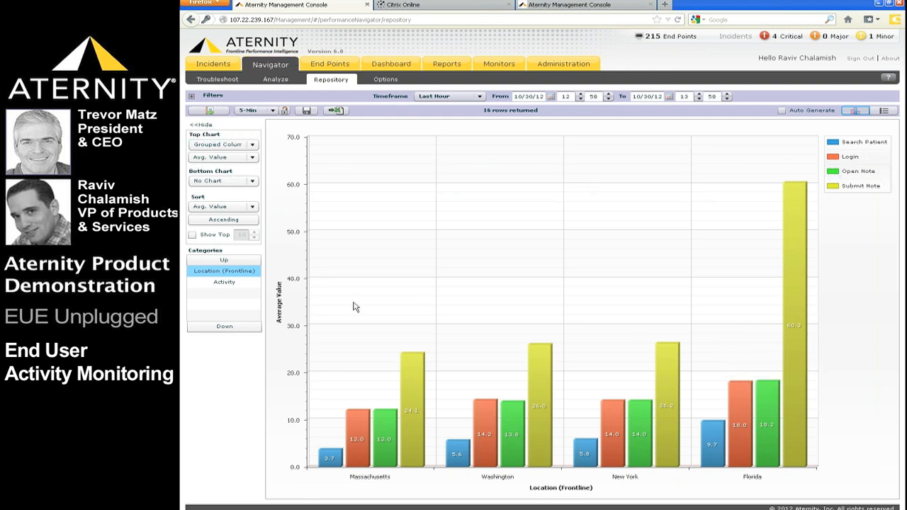
pyautogui.moveTo(291, 345)
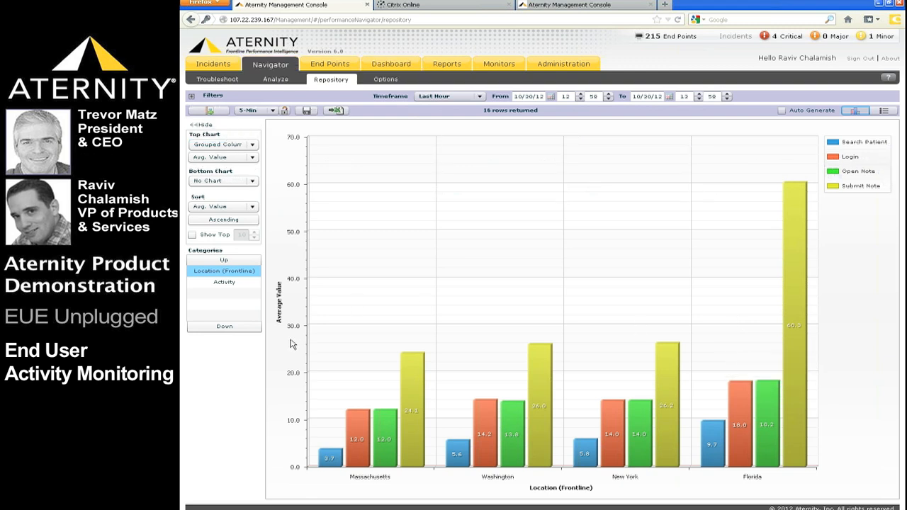
pyautogui.moveTo(295, 170)
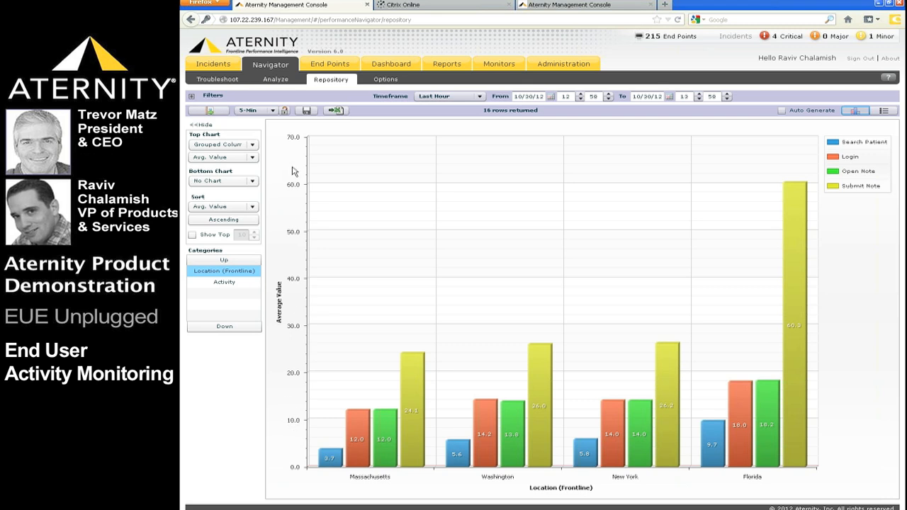
pyautogui.moveTo(303, 465)
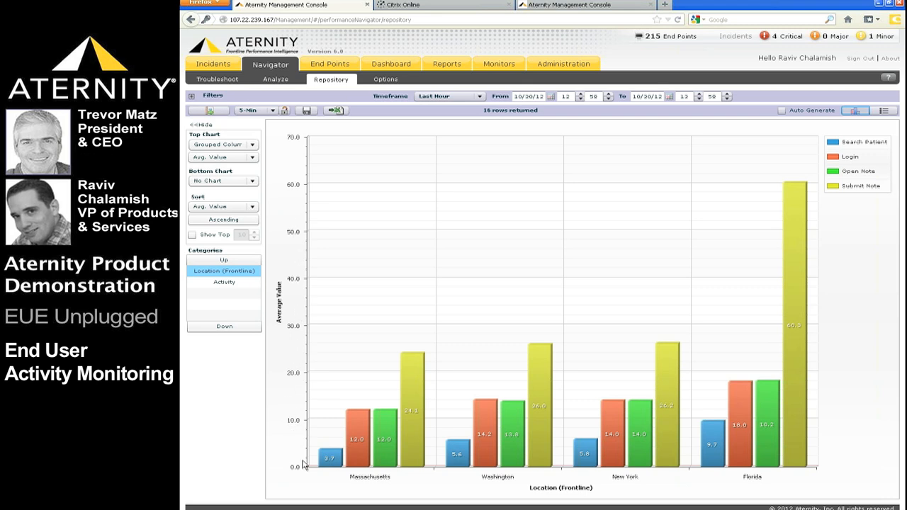
pyautogui.moveTo(466, 487)
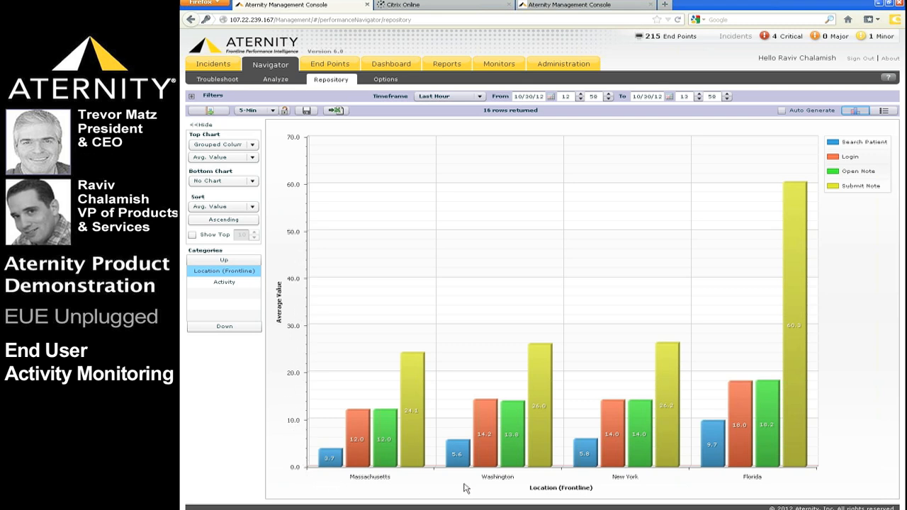
pyautogui.moveTo(193, 385)
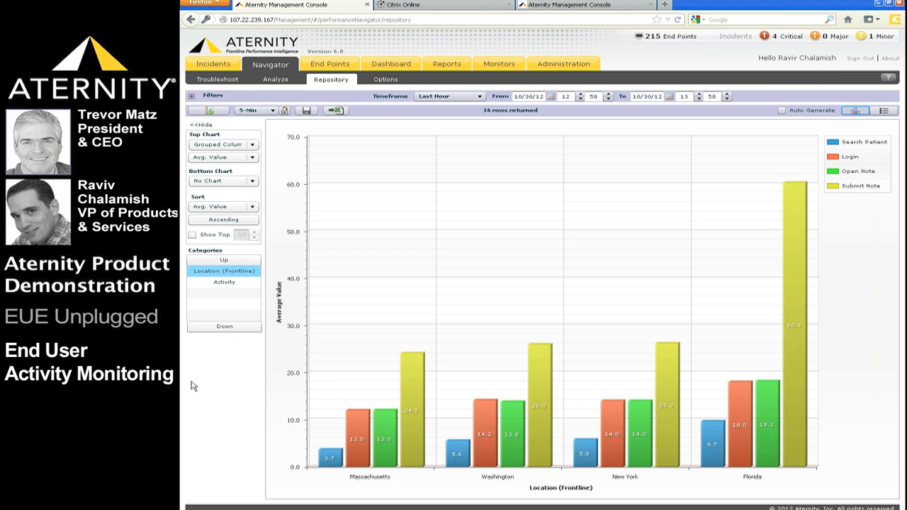
# Move Activity above Location (Frontline) so locations appear as coloured bars per activity.
pyautogui.click(224, 282)
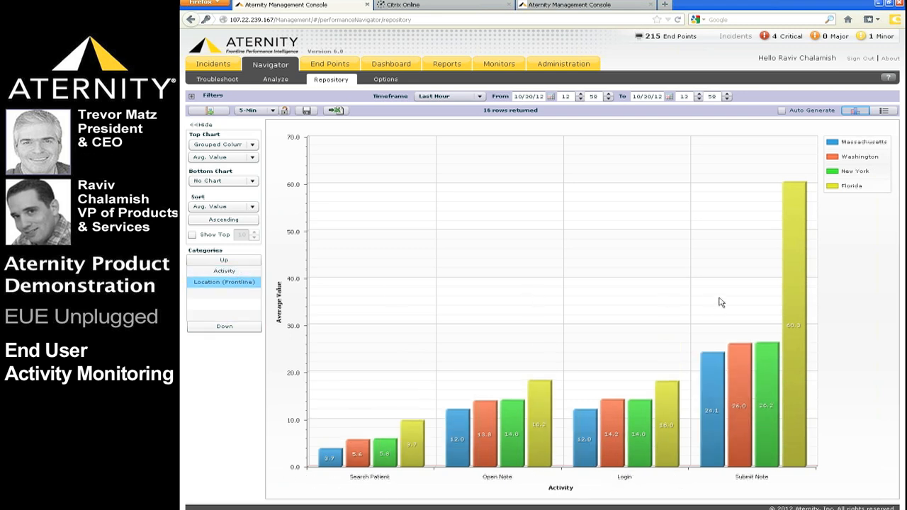
pyautogui.moveTo(740, 374)
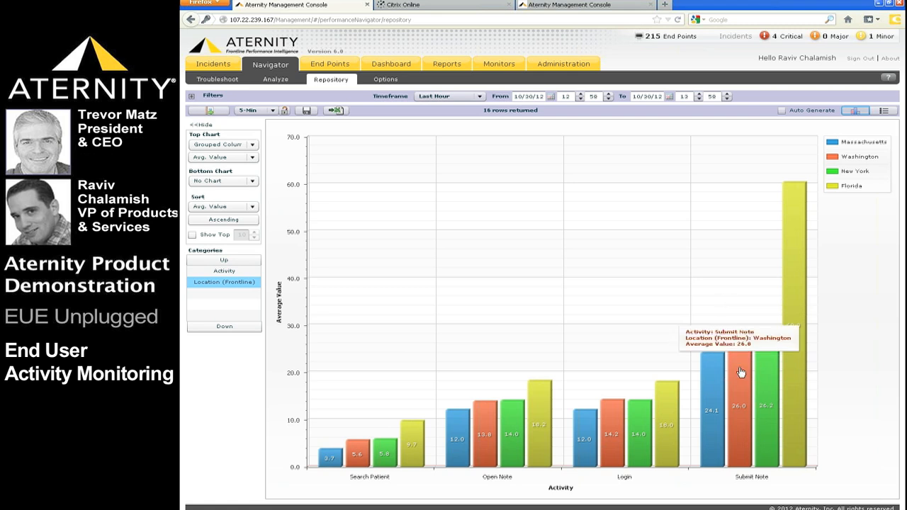
pyautogui.moveTo(771, 482)
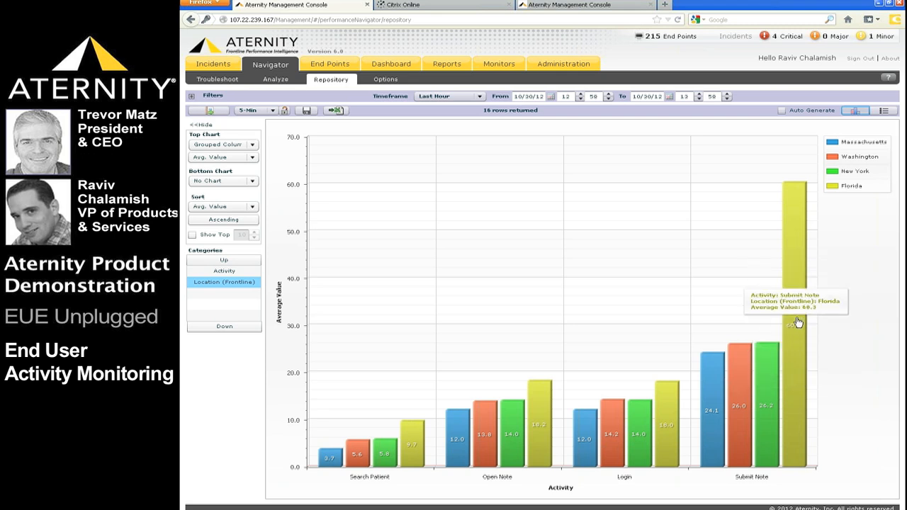
pyautogui.moveTo(794, 255)
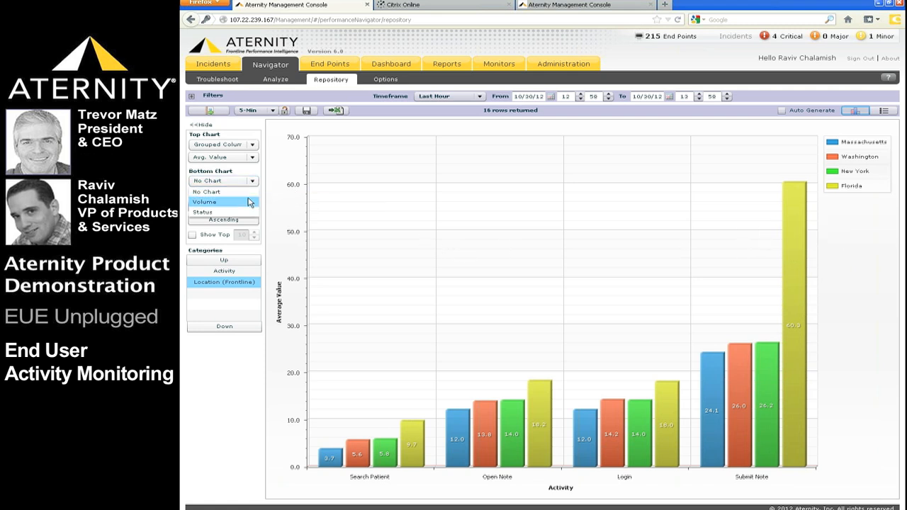
# Set the Bottom Chart to Volume to show transaction volume per activity and location.
pyautogui.click(204, 201)
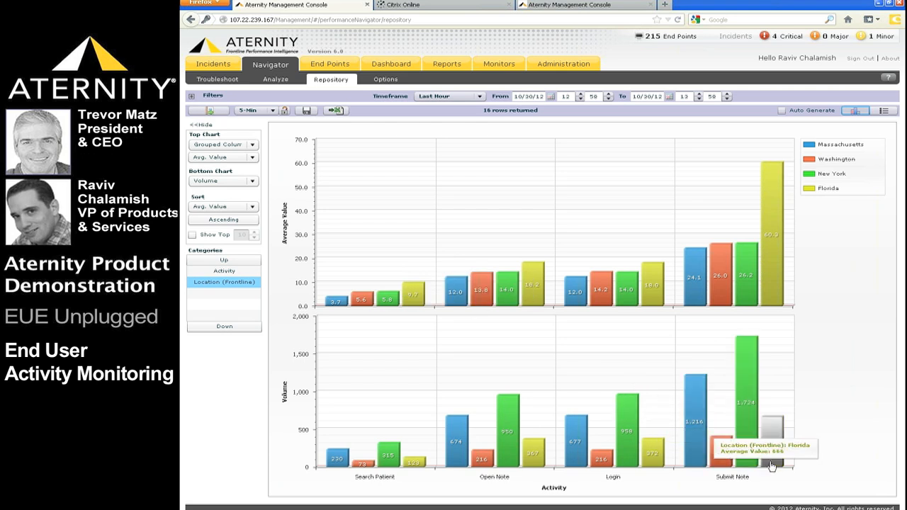
pyautogui.moveTo(694, 422)
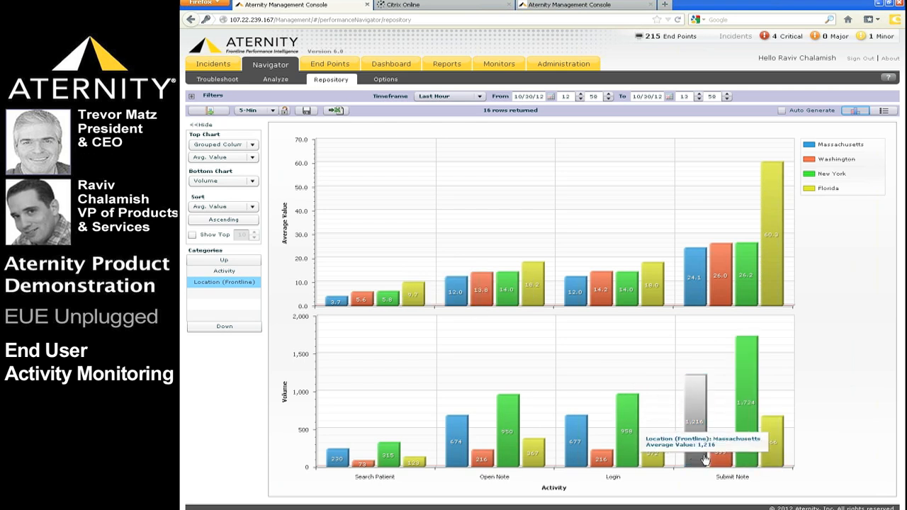
pyautogui.moveTo(834, 429)
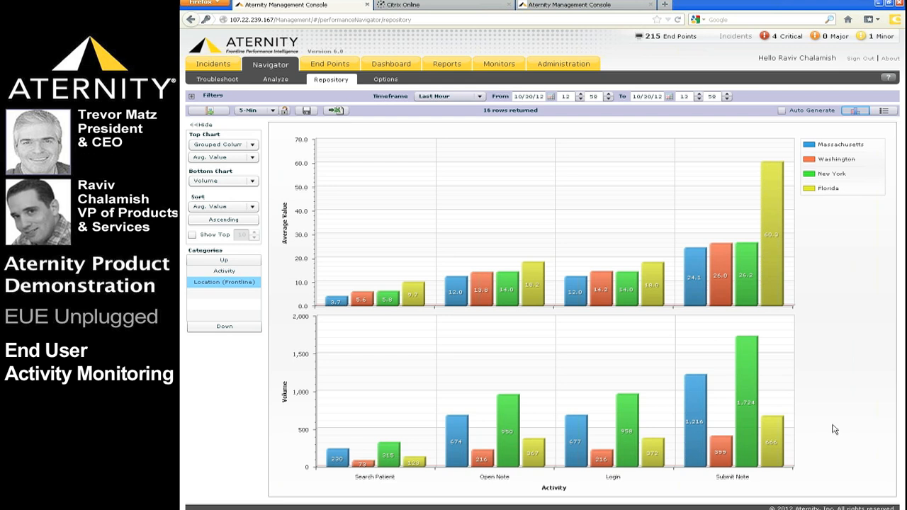
pyautogui.moveTo(326, 193)
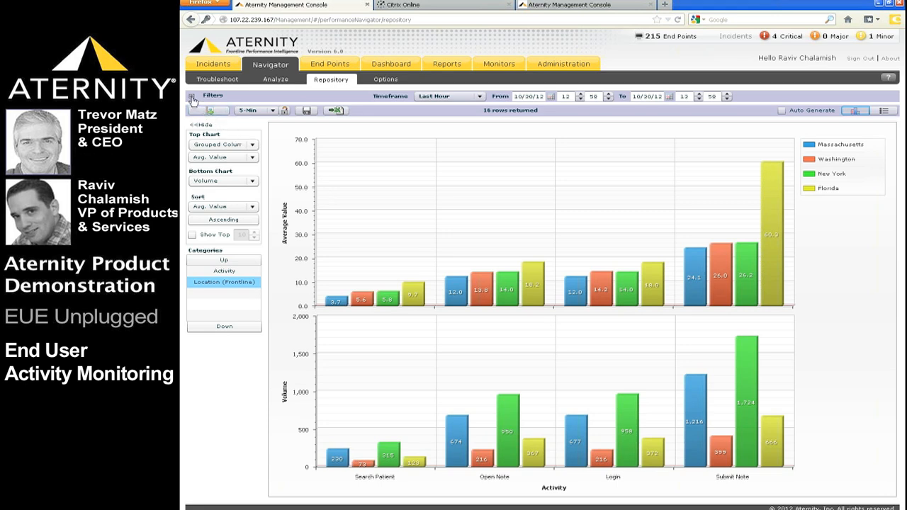
# Load the saved Clinical Manager Quality of Service filter to show the per-location bubble chart.
pyautogui.click(213, 95)
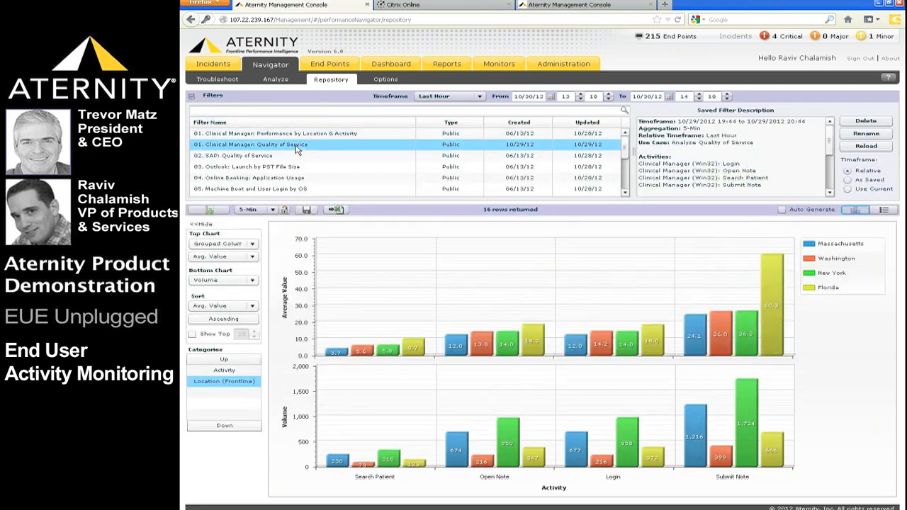
pyautogui.click(211, 210)
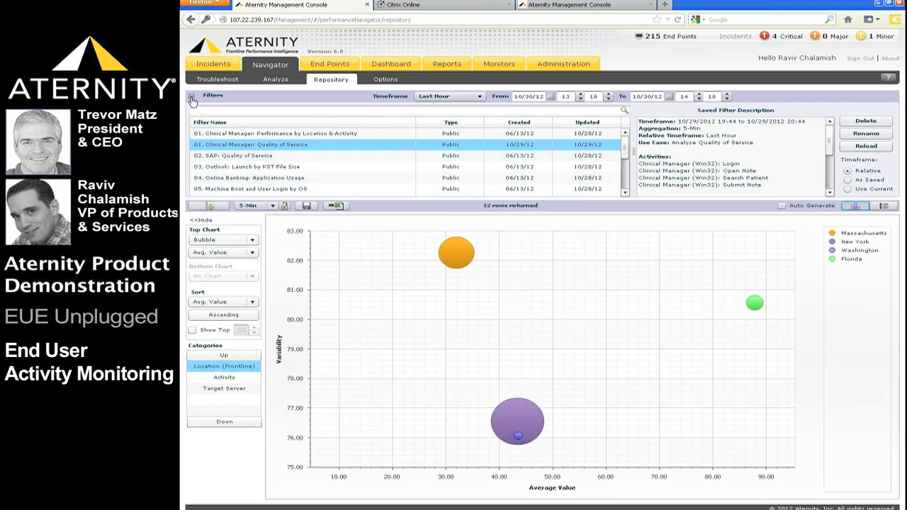
pyautogui.click(191, 96)
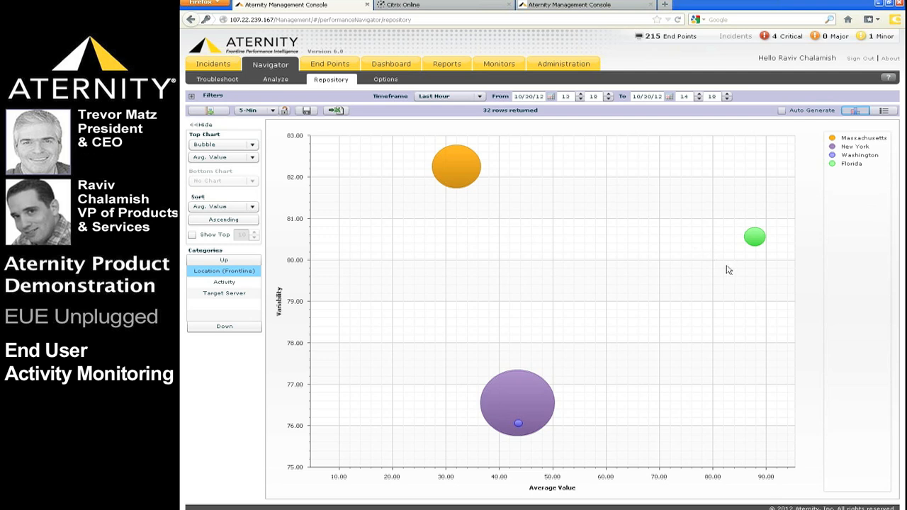
pyautogui.moveTo(652, 374)
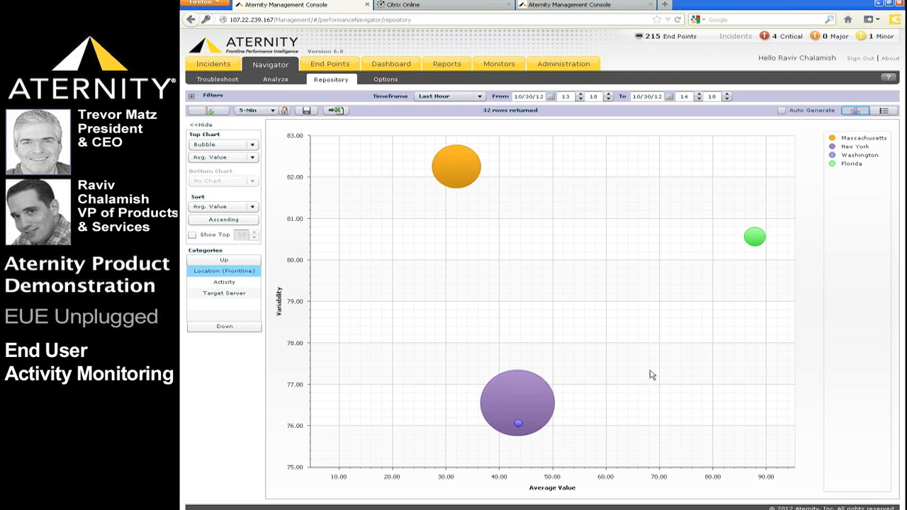
pyautogui.moveTo(556, 466)
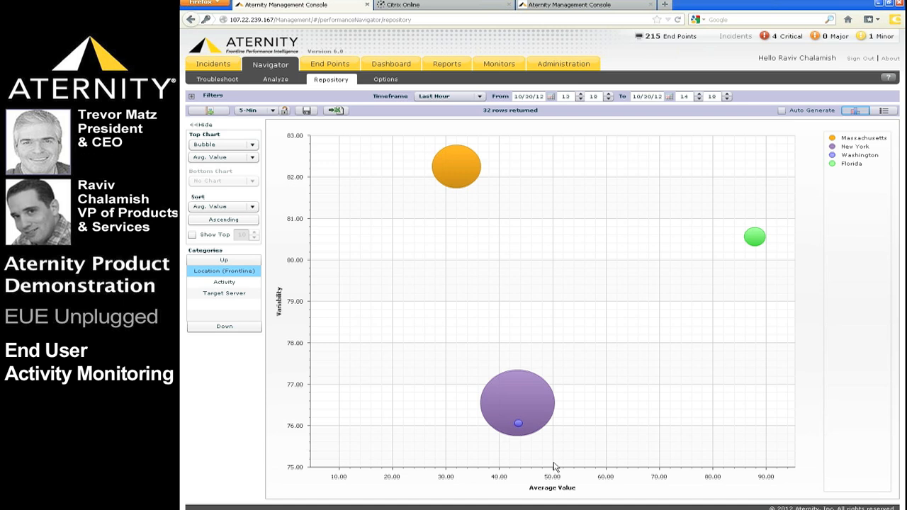
pyautogui.moveTo(573, 473)
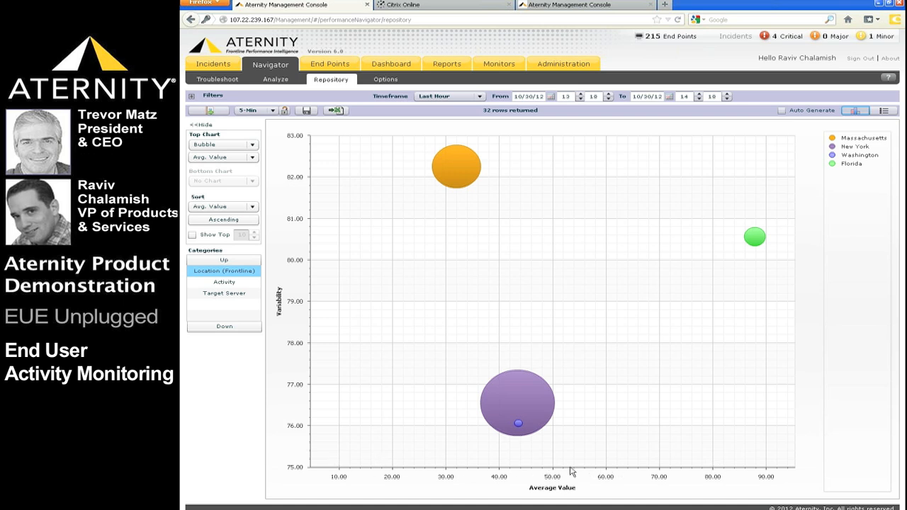
pyautogui.moveTo(558, 445)
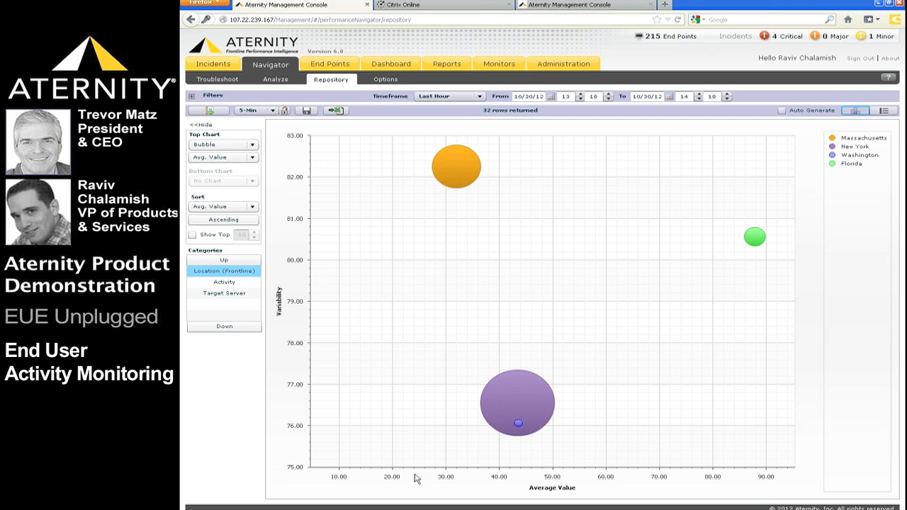
pyautogui.moveTo(556, 480)
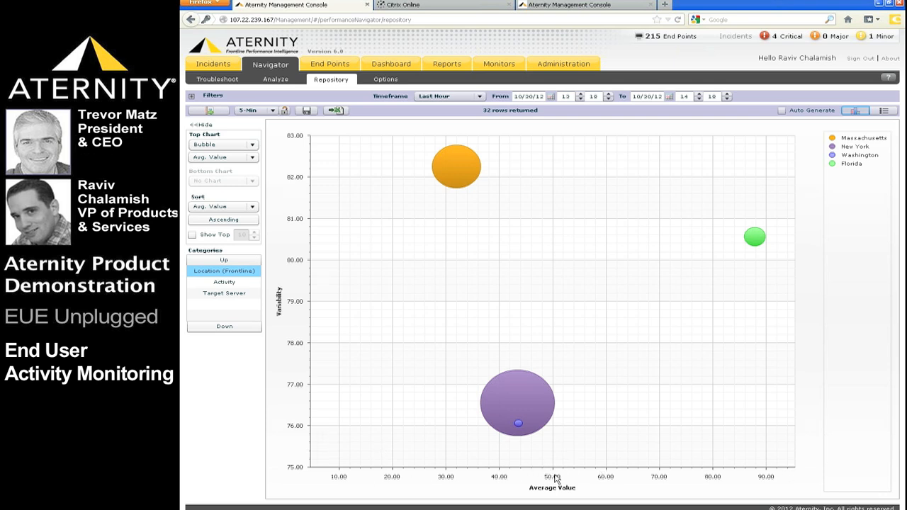
pyautogui.moveTo(554, 150)
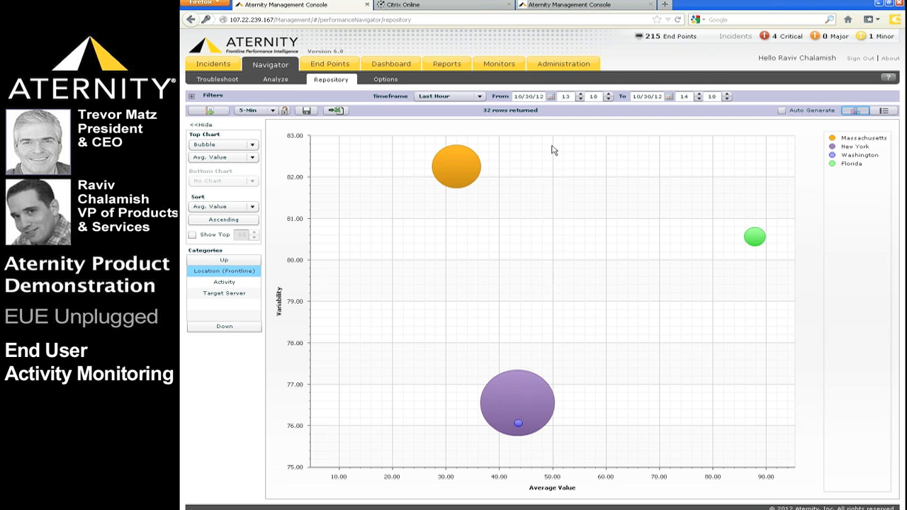
pyautogui.moveTo(785, 277)
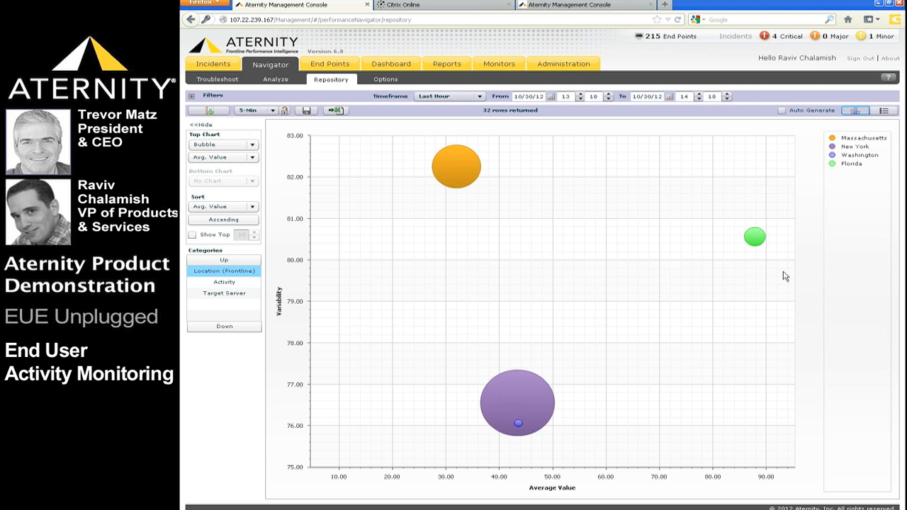
pyautogui.moveTo(586, 243)
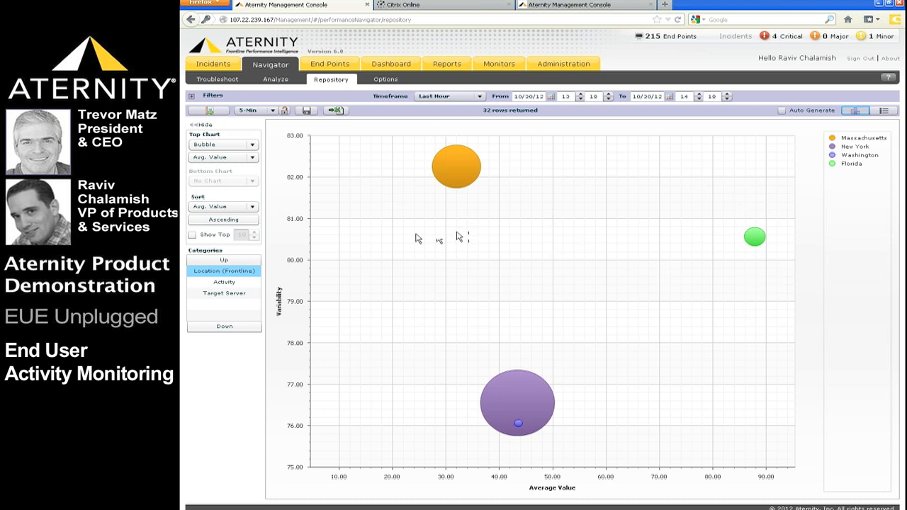
pyautogui.moveTo(454, 236)
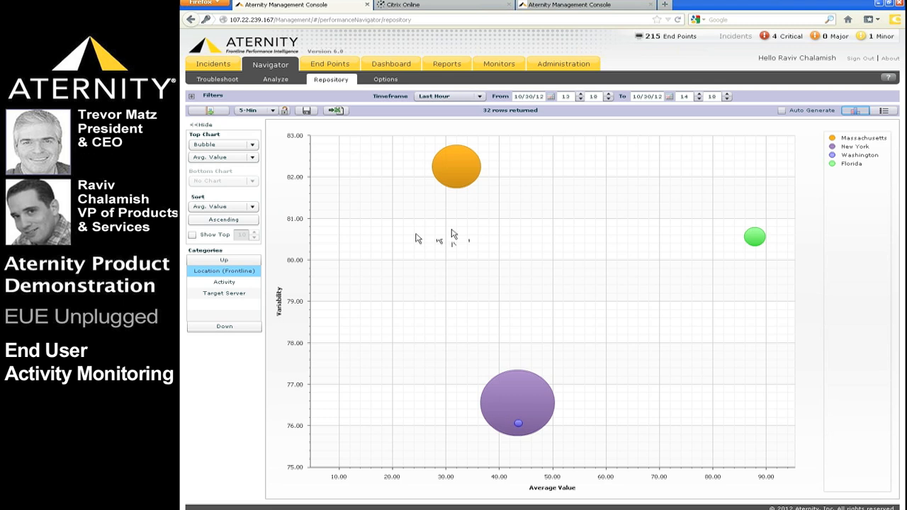
pyautogui.moveTo(615, 270)
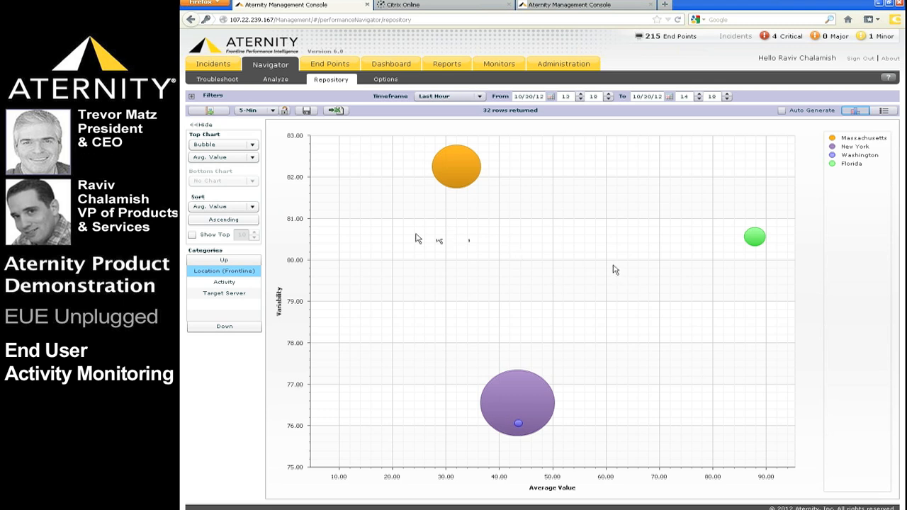
pyautogui.moveTo(755, 272)
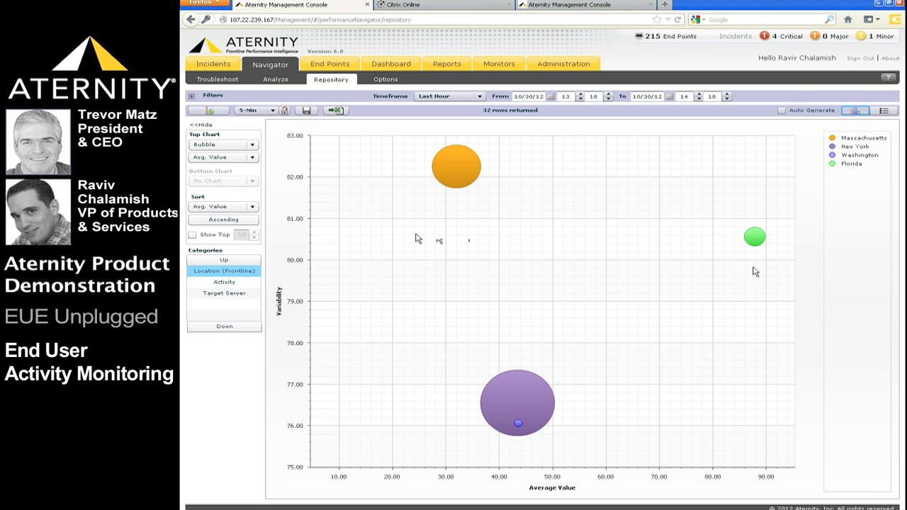
pyautogui.moveTo(756, 253)
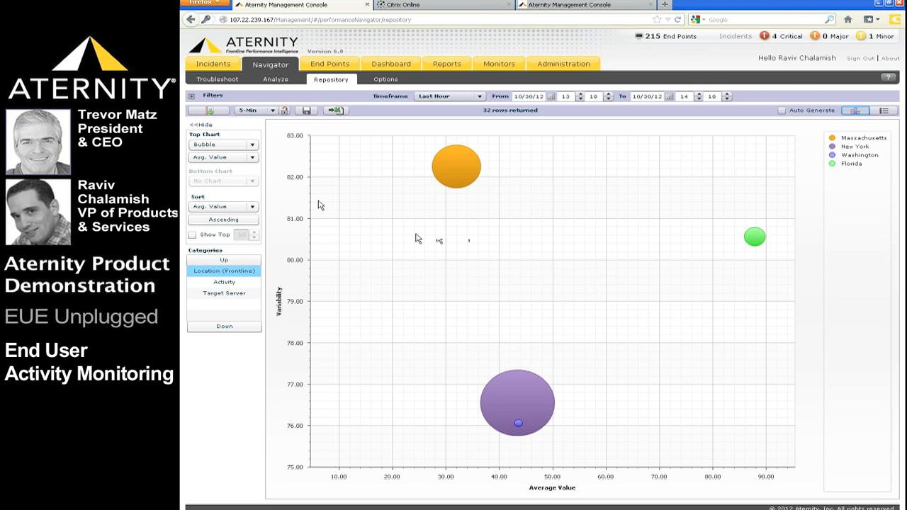
pyautogui.moveTo(734, 312)
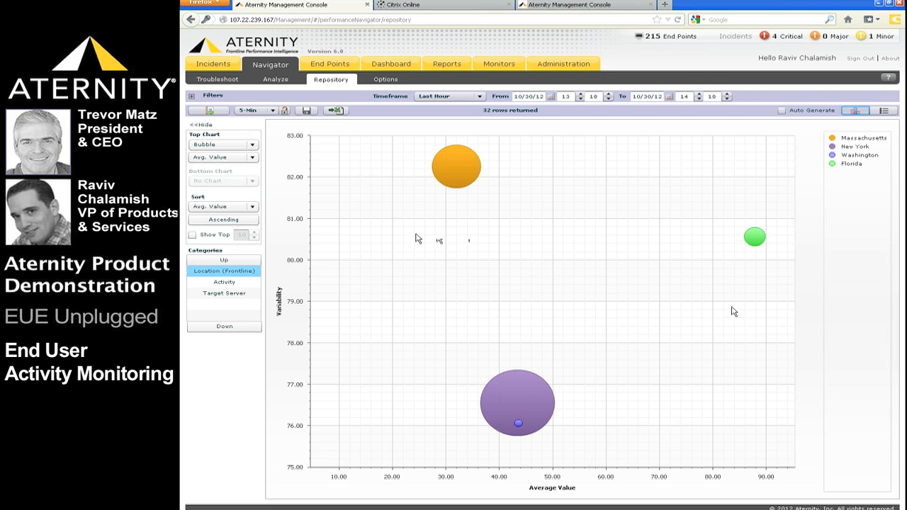
pyautogui.moveTo(753, 240)
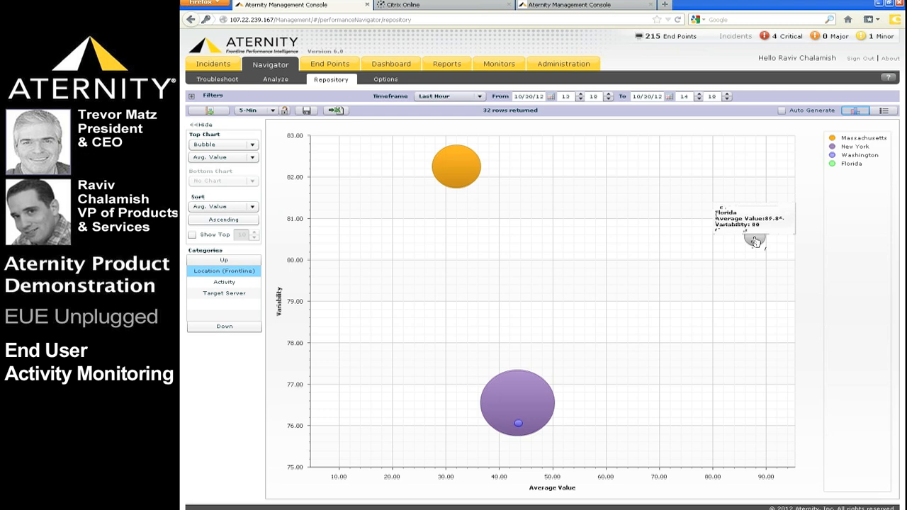
# Break Florida's bubble down by activity, revealing Submit Note with the highest average value.
pyautogui.click(224, 282)
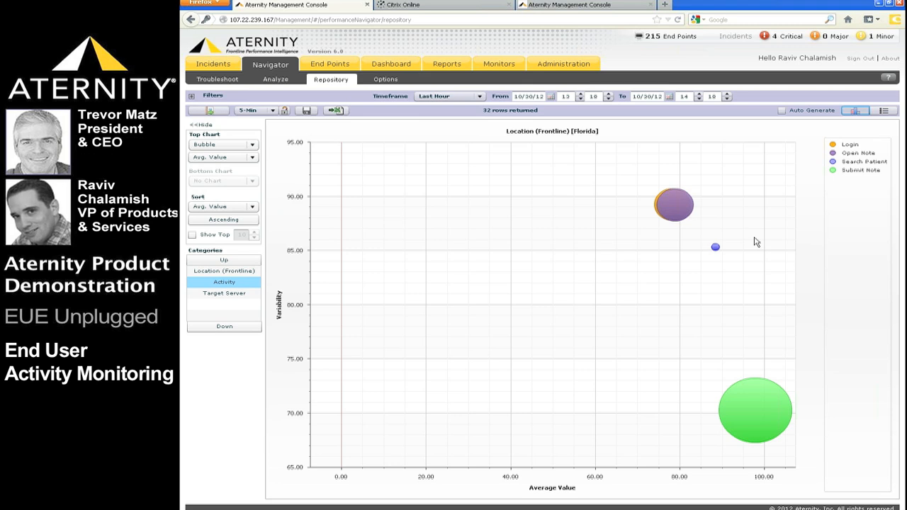
pyautogui.moveTo(756, 411)
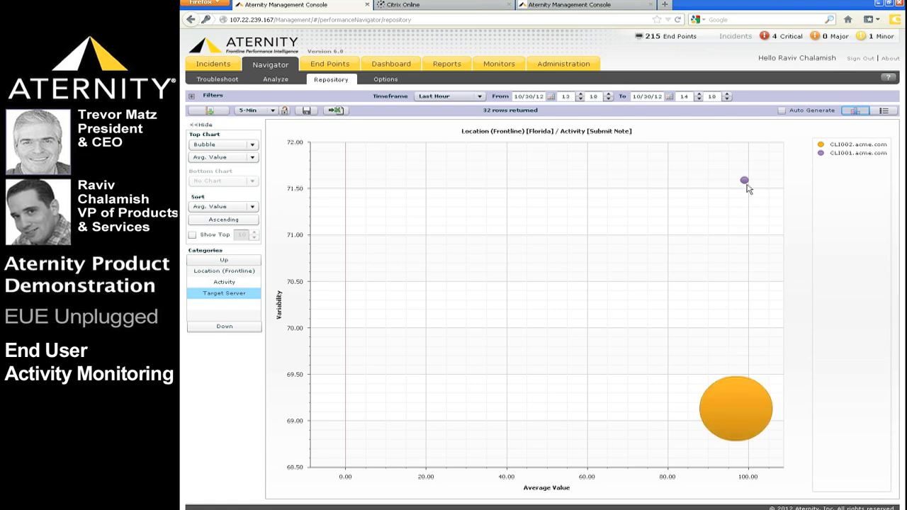
pyautogui.moveTo(758, 247)
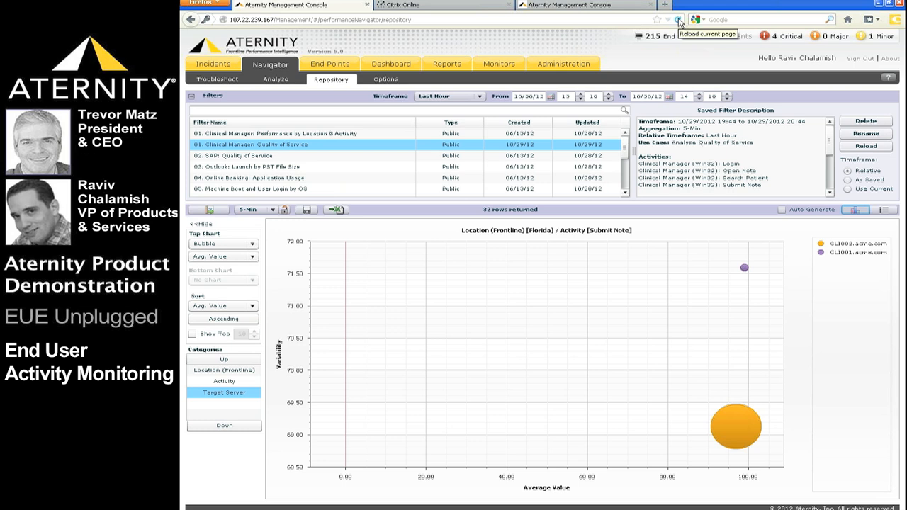
# Switch to Navigator > Troubleshoot and list the applications available to investigate.
pyautogui.click(678, 20)
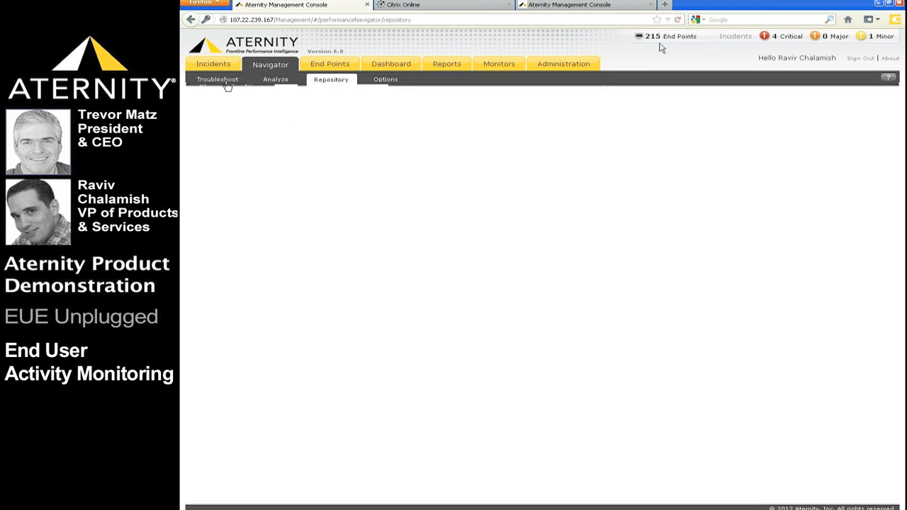
pyautogui.click(218, 79)
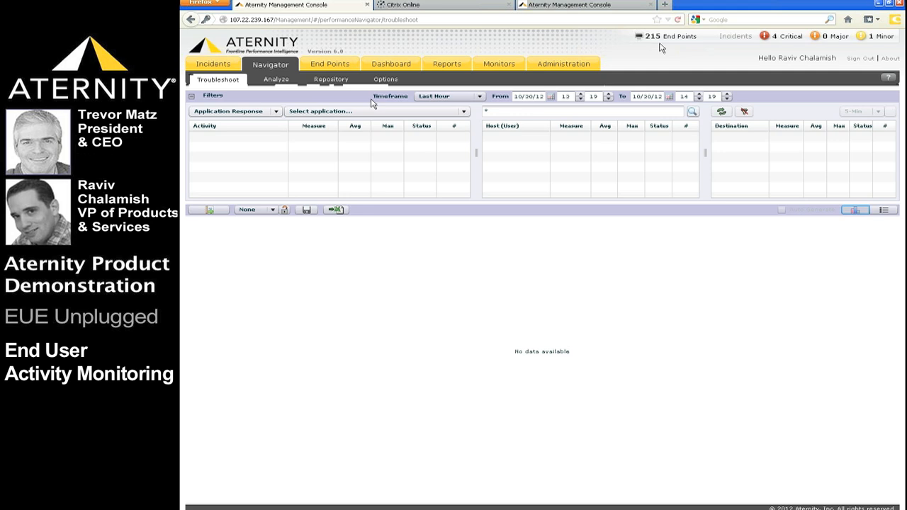
pyautogui.click(450, 97)
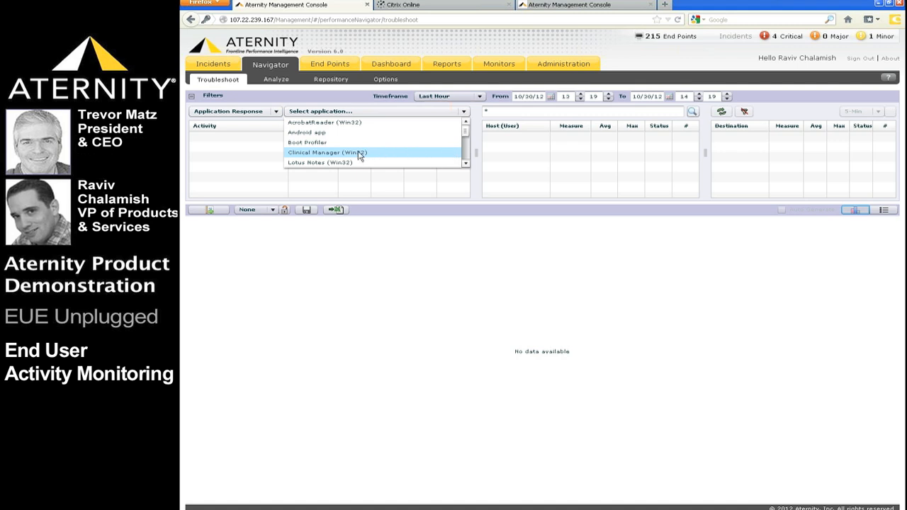
# Choose Clinical Manager (Win32), filter to one user's device and try the CL2001.acme.com server selection.
pyautogui.click(328, 153)
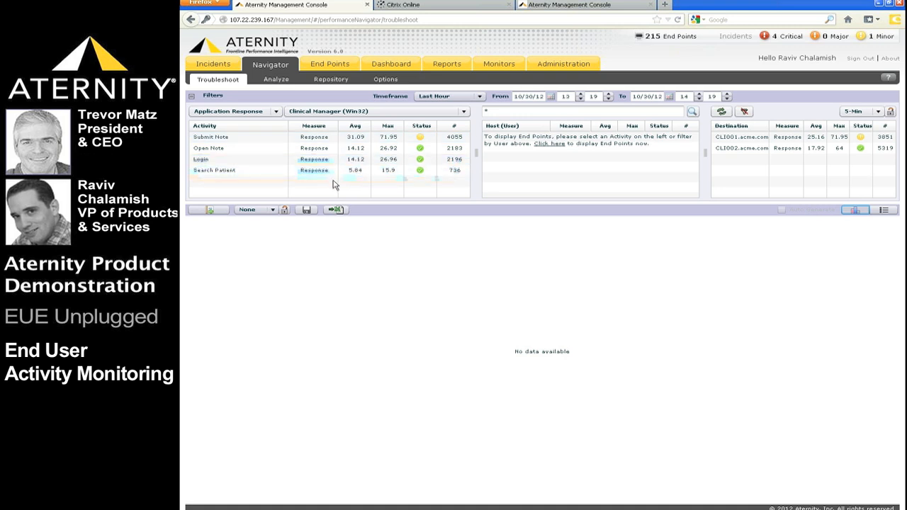
pyautogui.moveTo(347, 184)
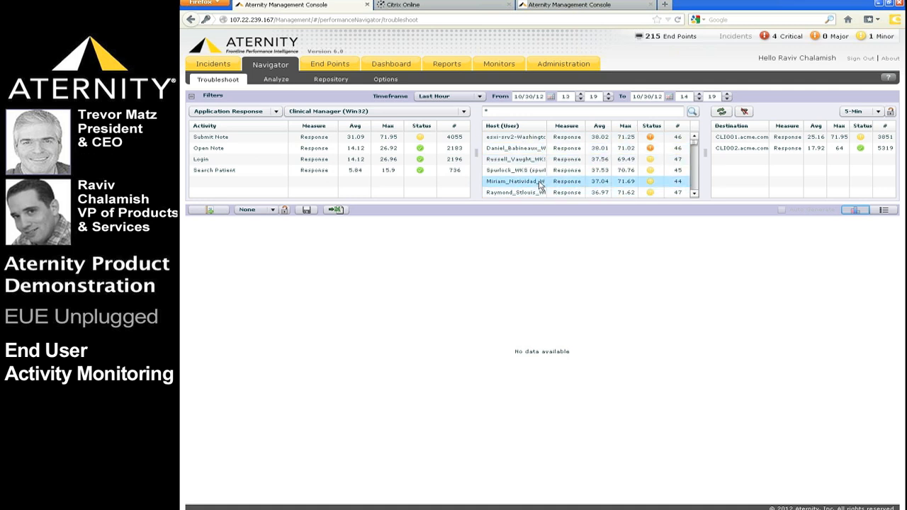
pyautogui.click(516, 149)
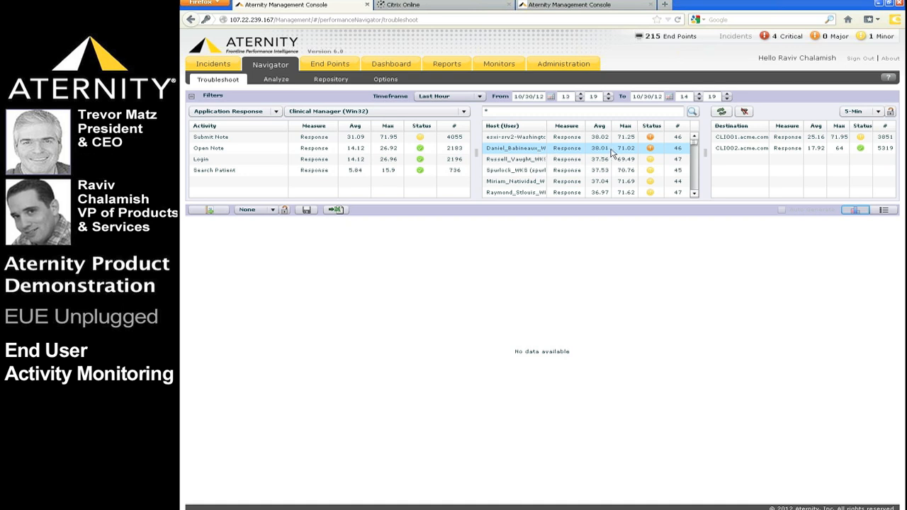
pyautogui.moveTo(618, 153)
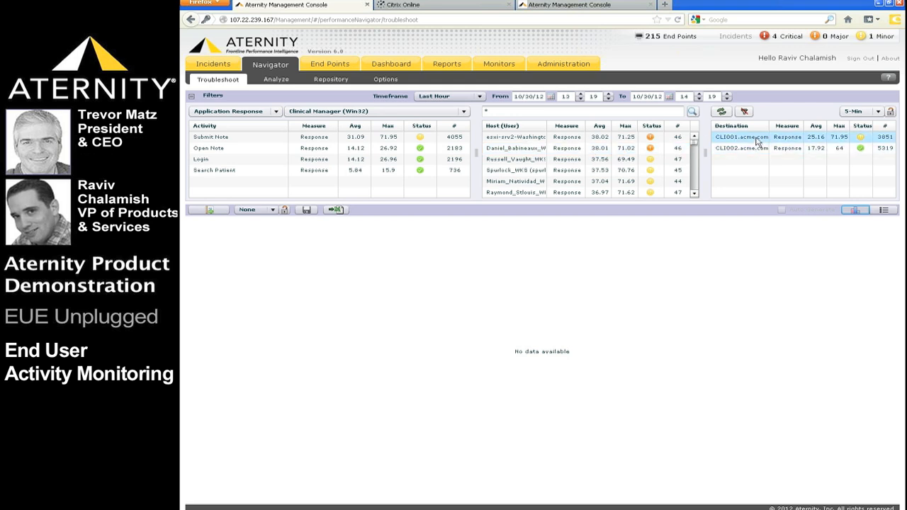
pyautogui.click(516, 148)
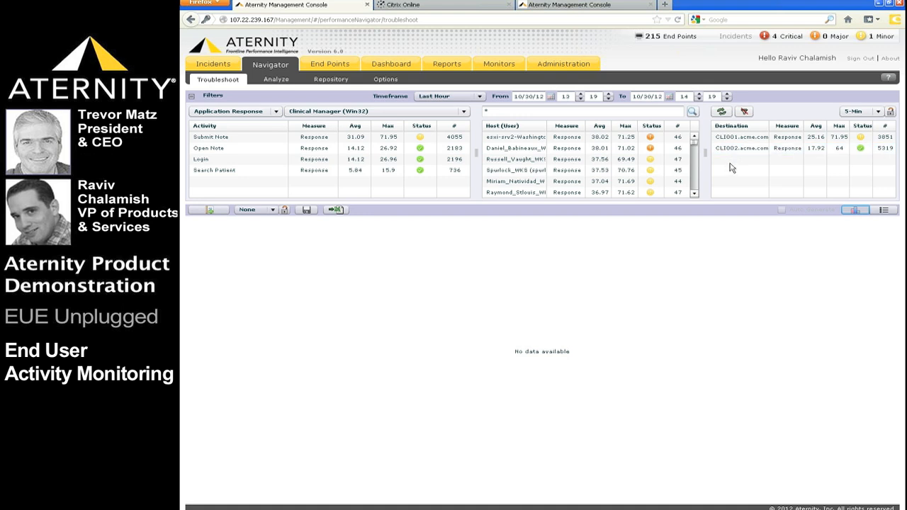
pyautogui.click(516, 148)
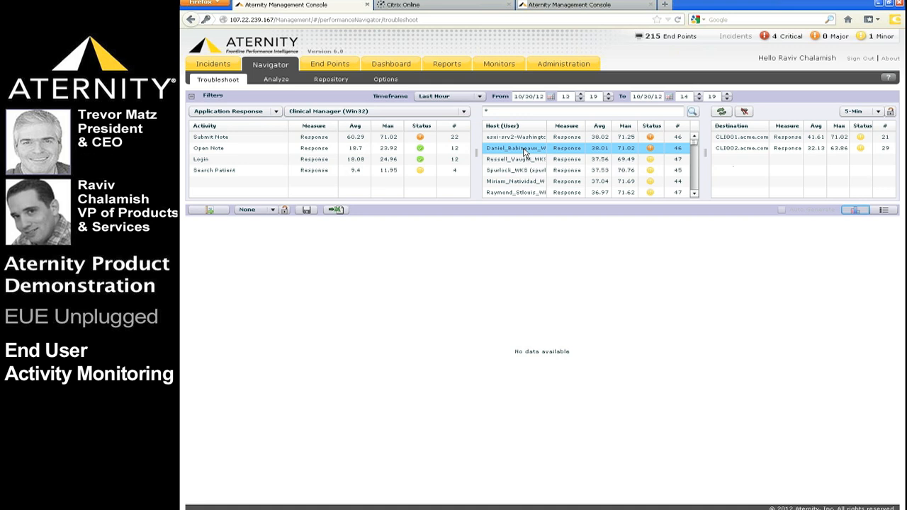
# Chart the single device's activity average times by Analysis Time with a Volume bottom chart.
pyautogui.click(515, 170)
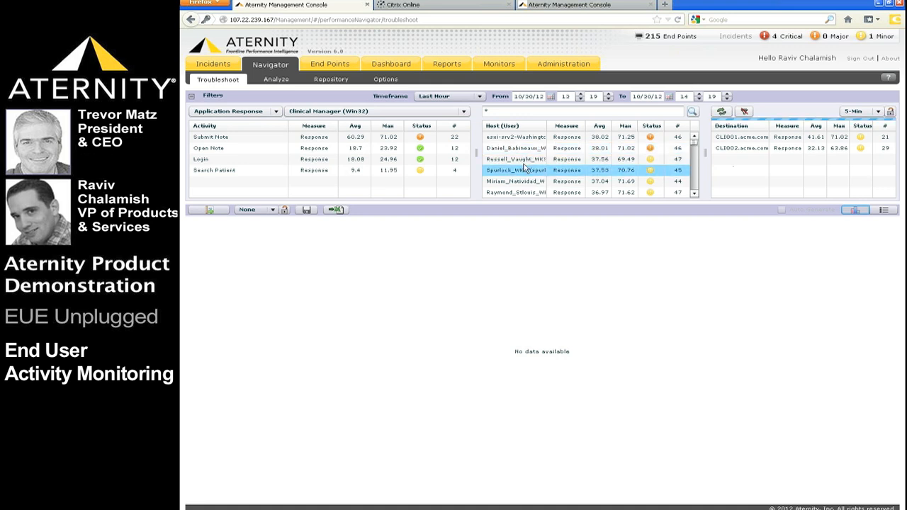
pyautogui.click(516, 149)
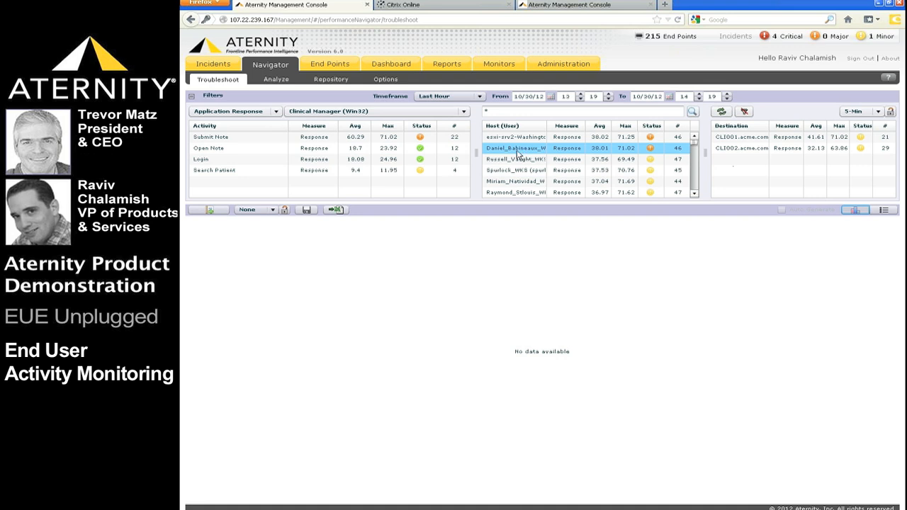
pyautogui.moveTo(244, 256)
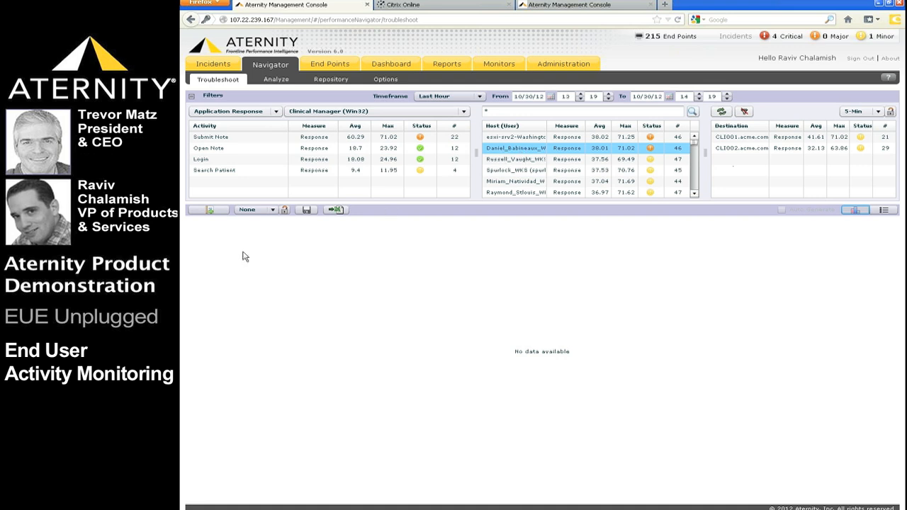
pyautogui.moveTo(437, 187)
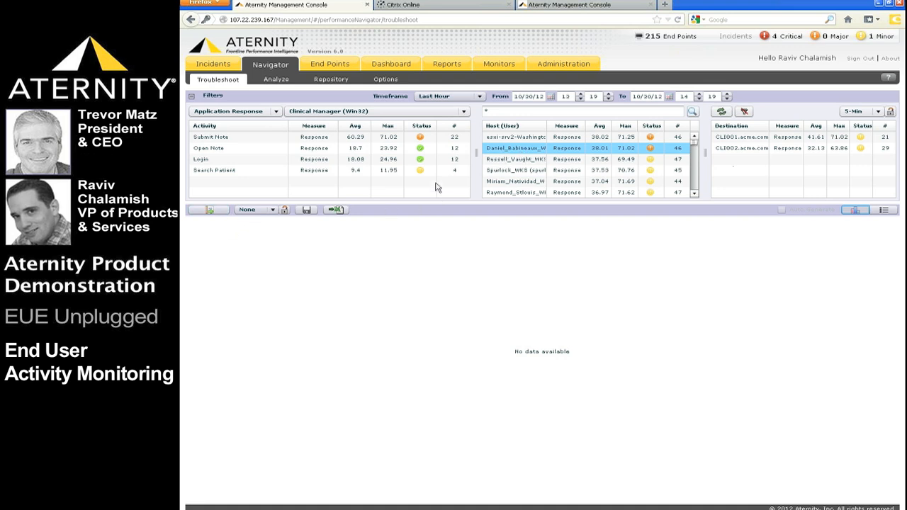
pyautogui.click(201, 159)
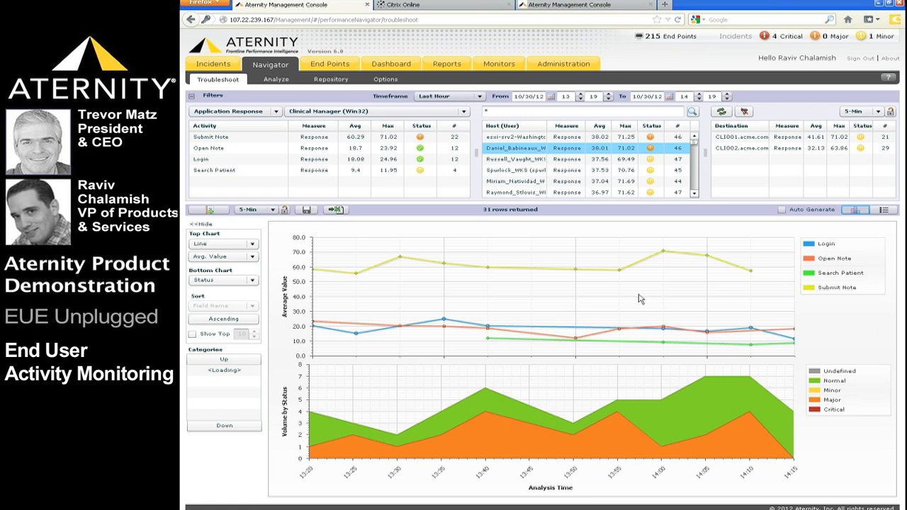
pyautogui.moveTo(354, 284)
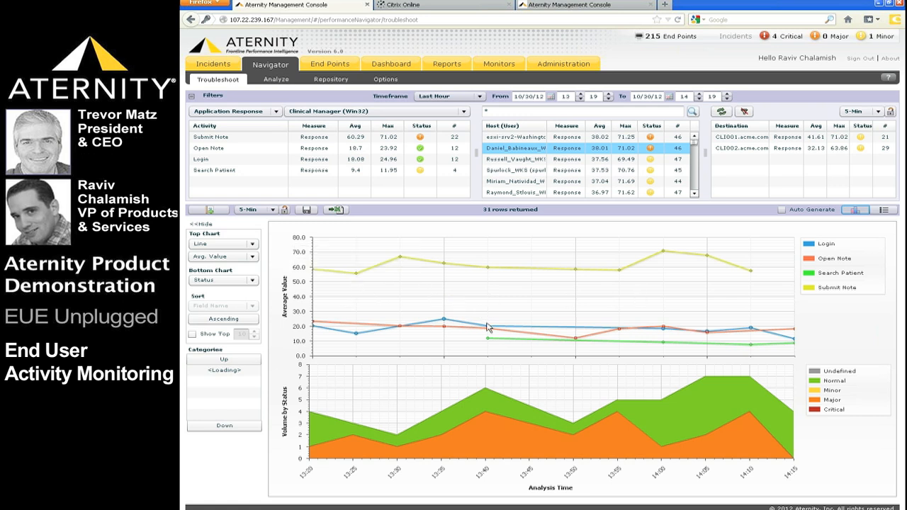
pyautogui.moveTo(423, 311)
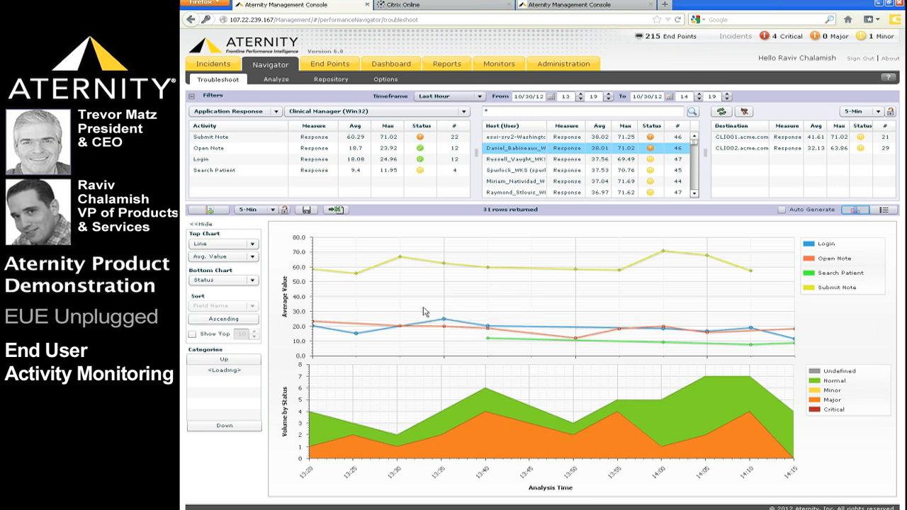
pyautogui.moveTo(514, 389)
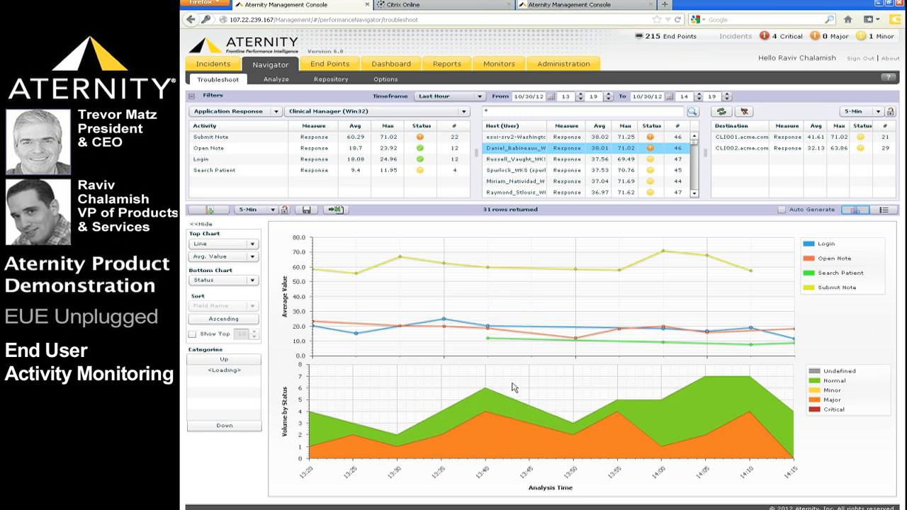
pyautogui.moveTo(522, 377)
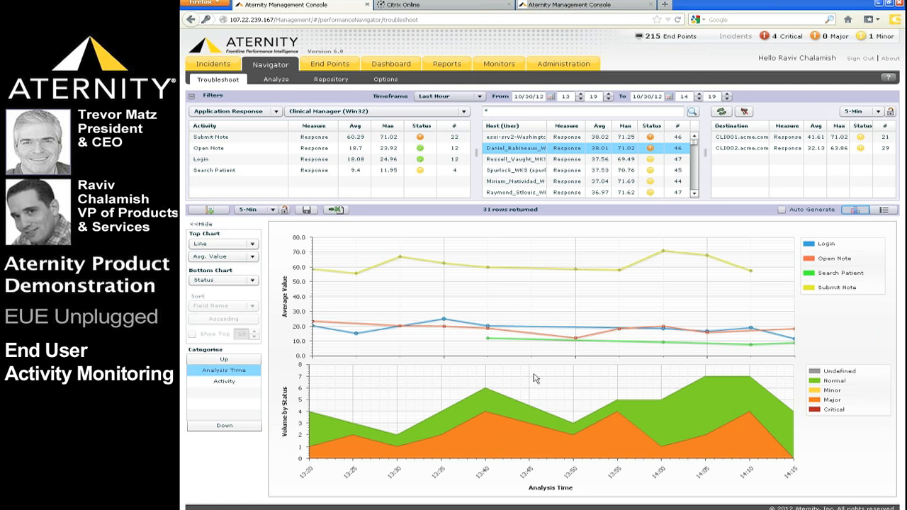
pyautogui.moveTo(649, 376)
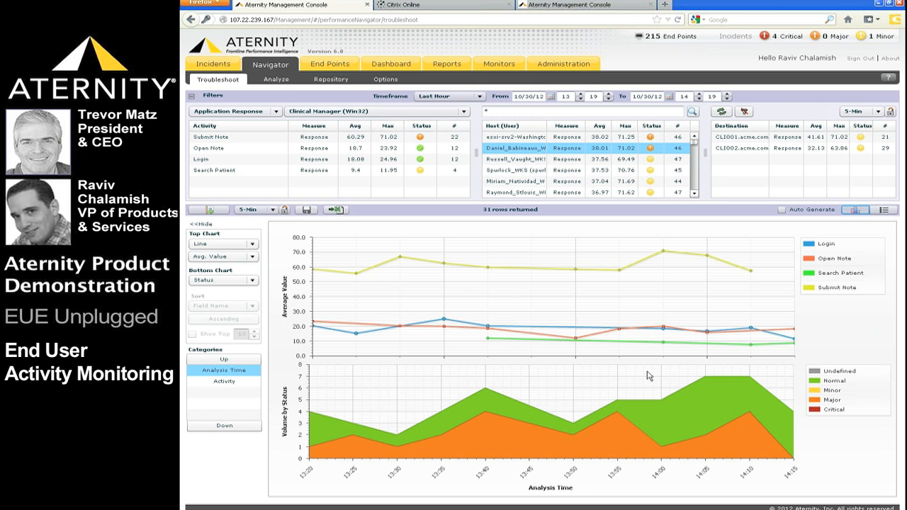
pyautogui.moveTo(598, 375)
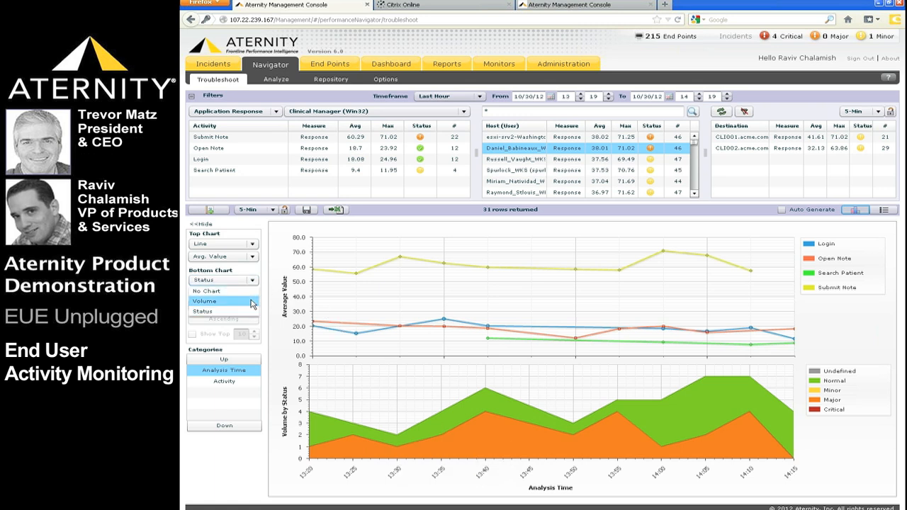
pyautogui.click(204, 301)
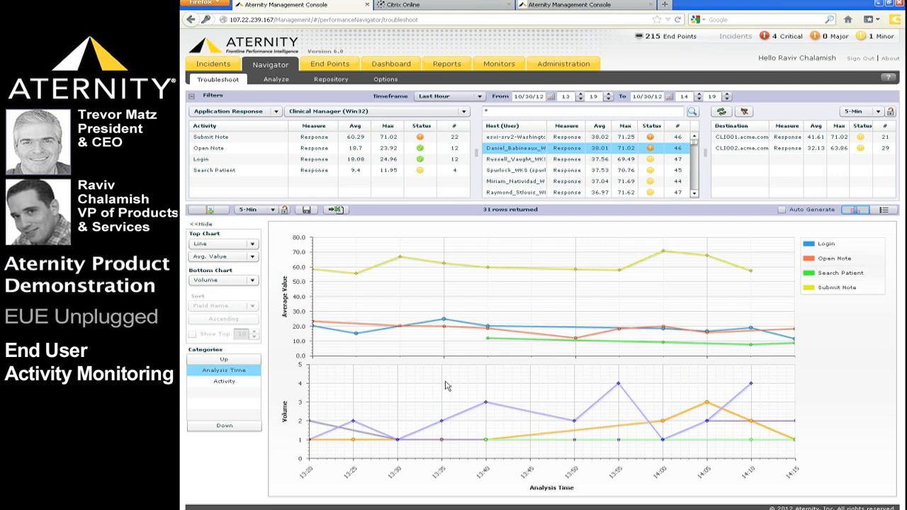